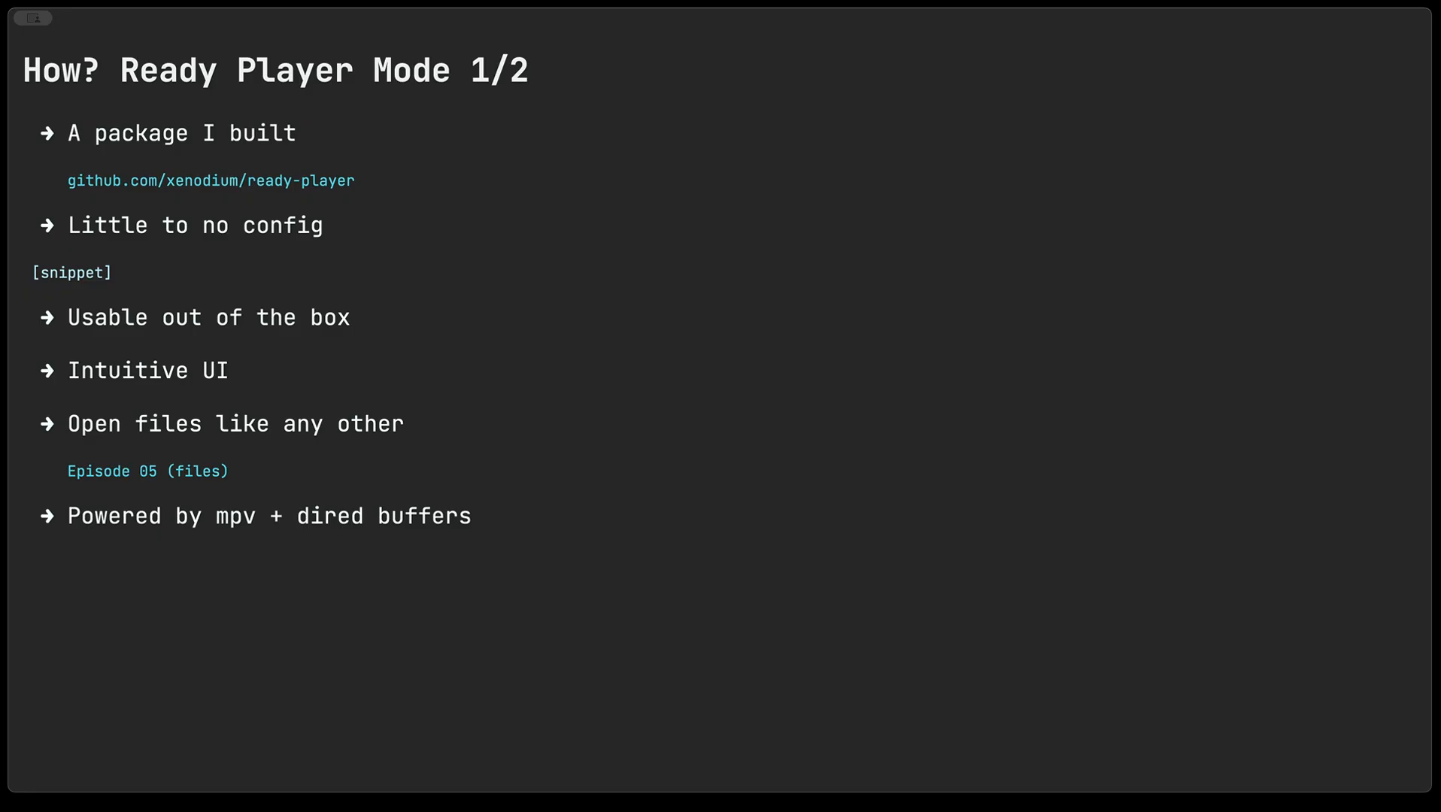
Split the window to show the files directory in dired beside the Ready Player Mode 1/2 slide.
key("C-x 3")
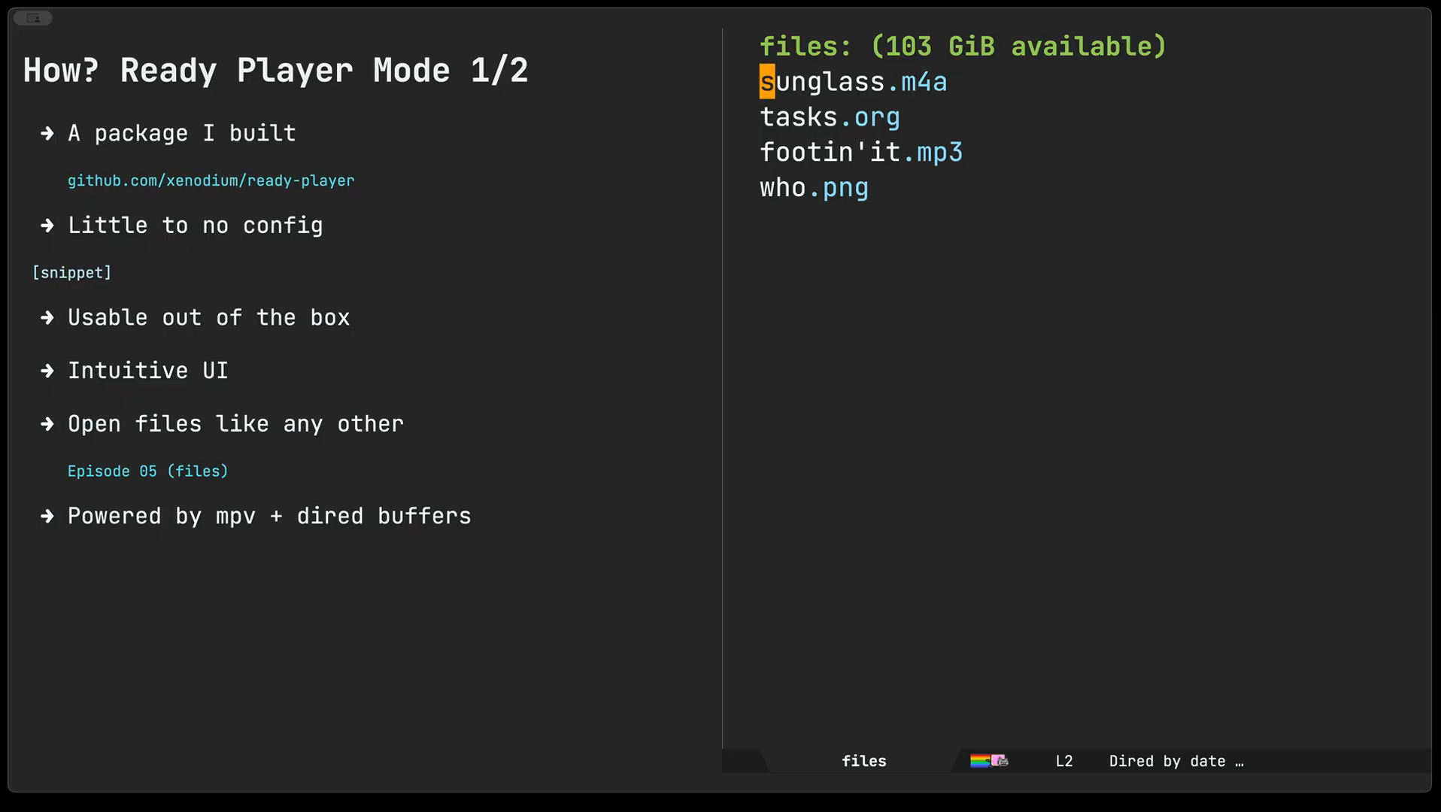
Open sunglass.m4a from the files listing, then kill its raw binary buffer.
key("down")
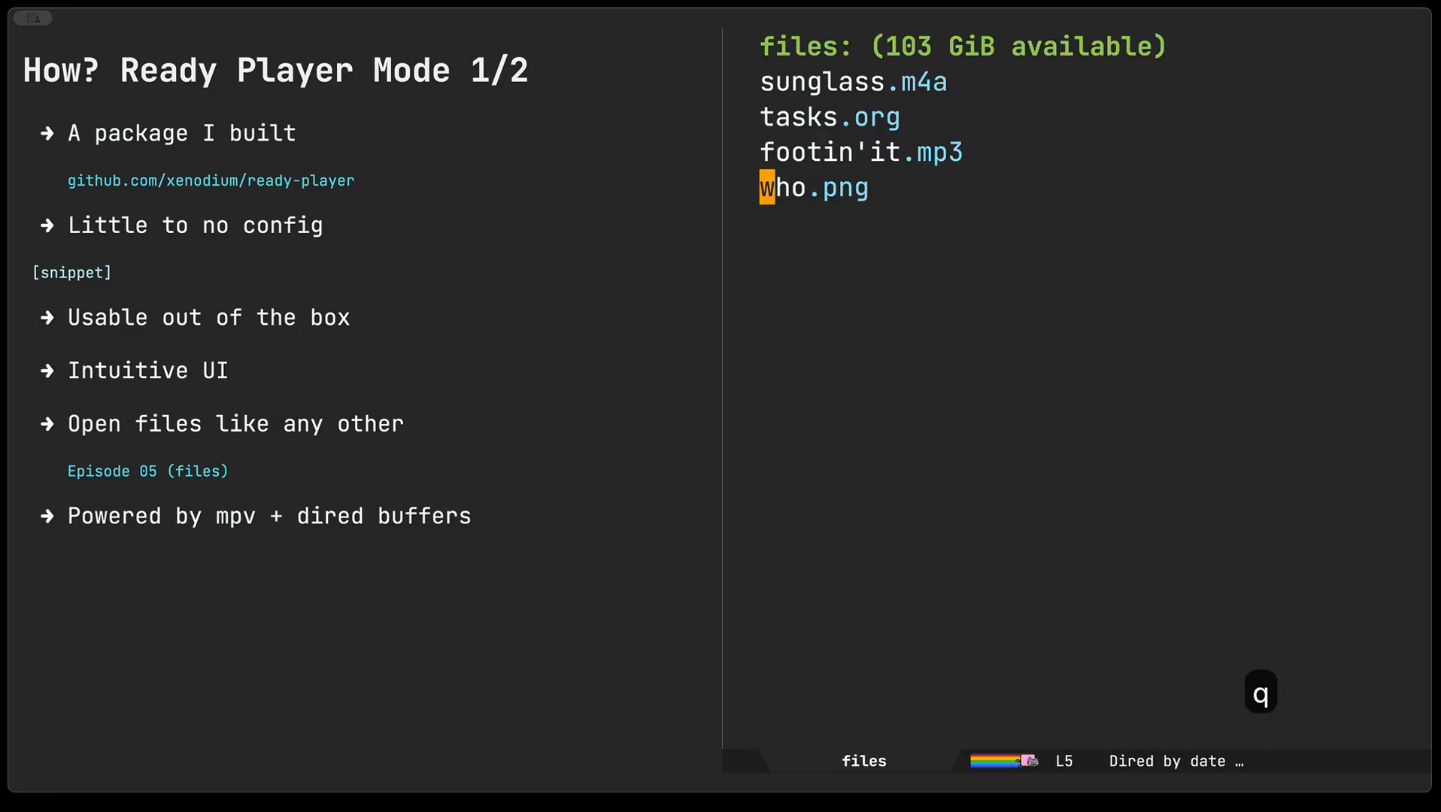
key("ctrl+p")
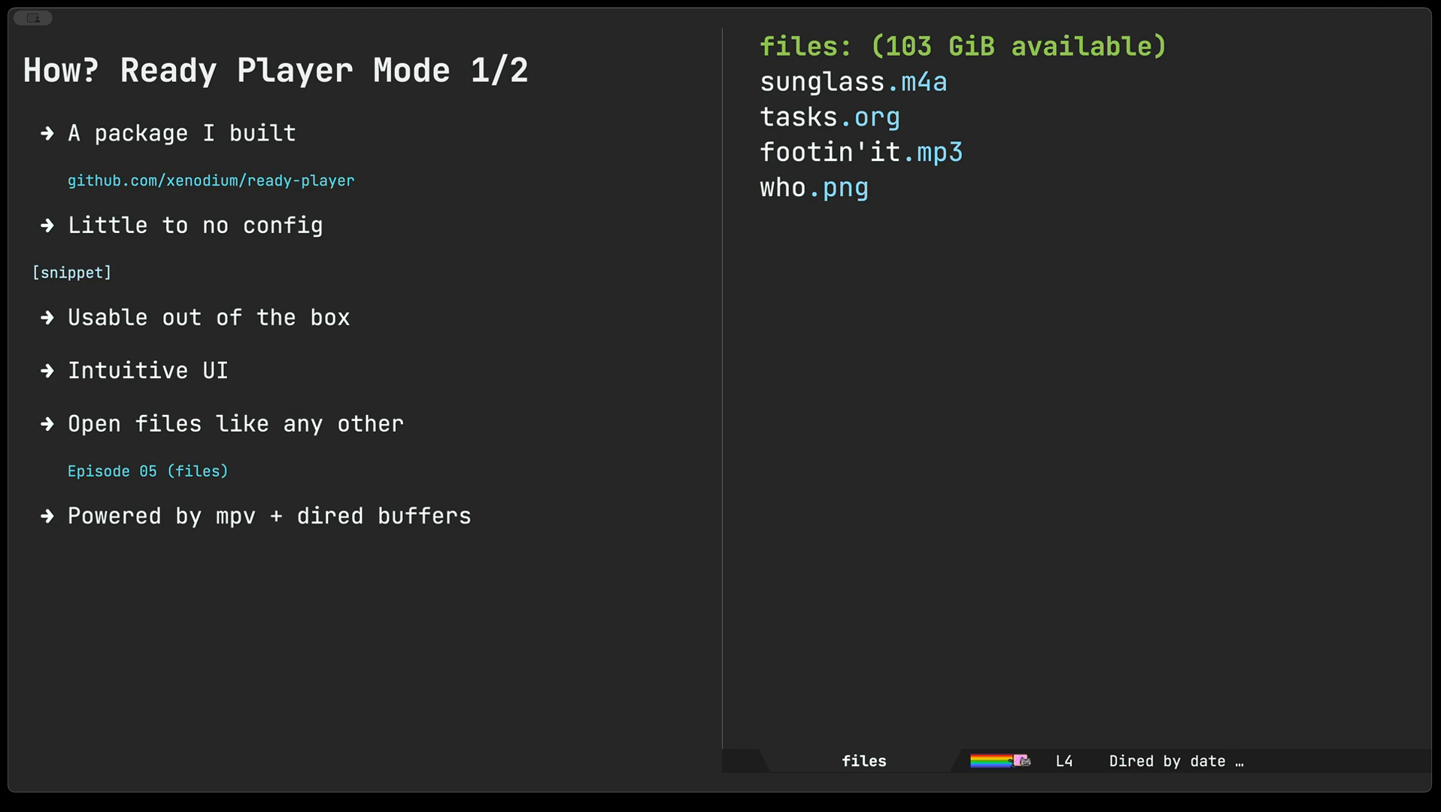
left_click(830, 153)
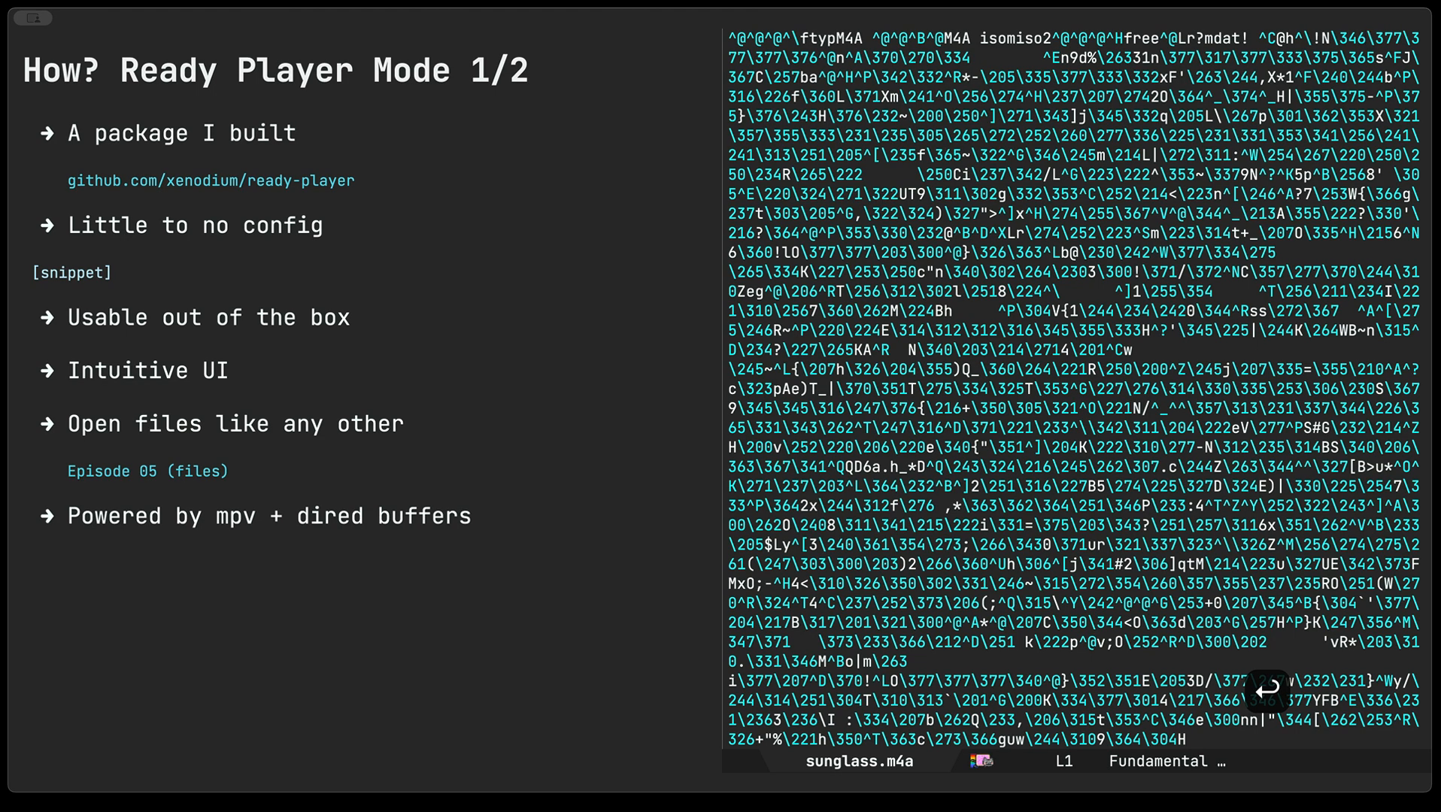
key("C-x k")
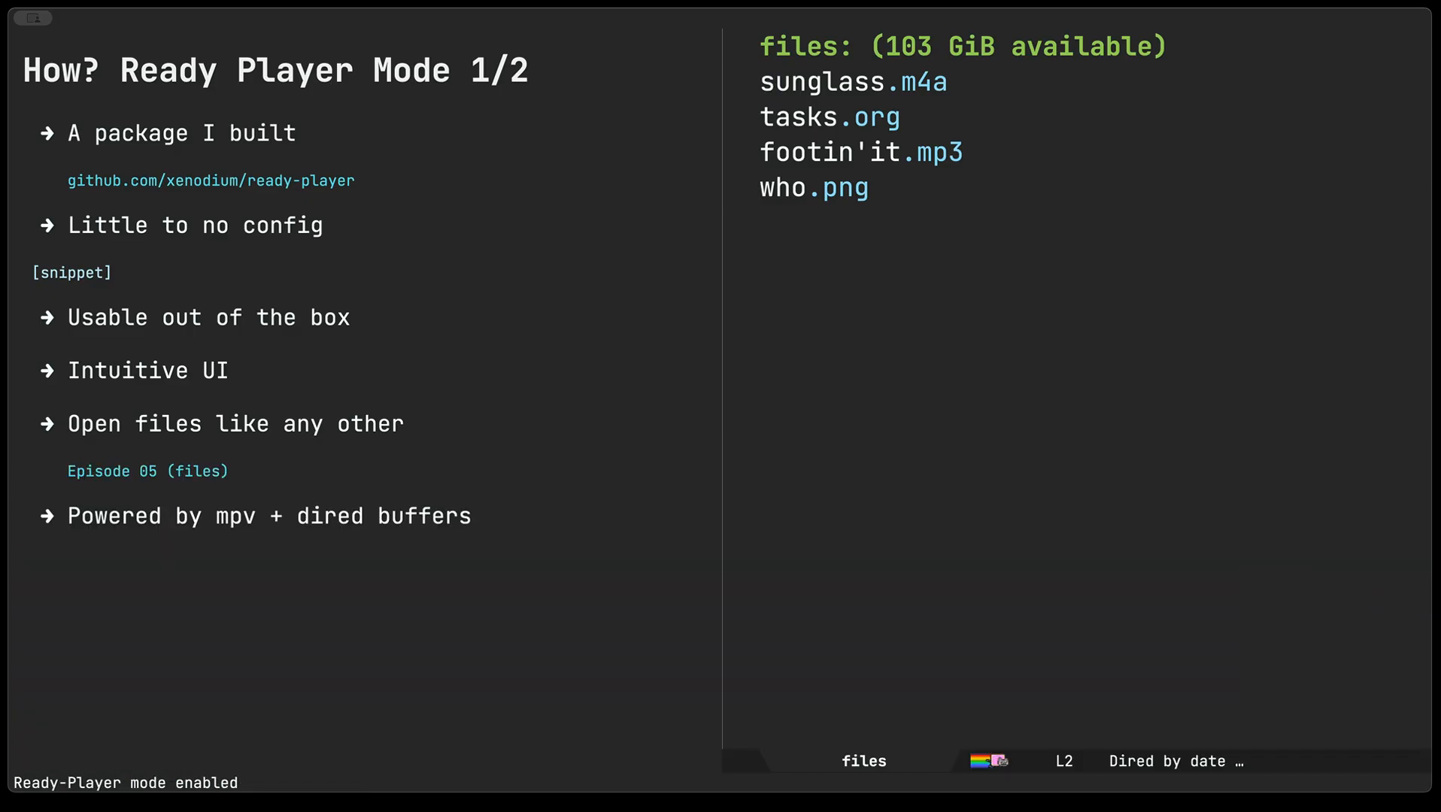
Play sunglass.m4a in Ready Player and toggle autoplay with the player buttons.
left_click(824, 82)
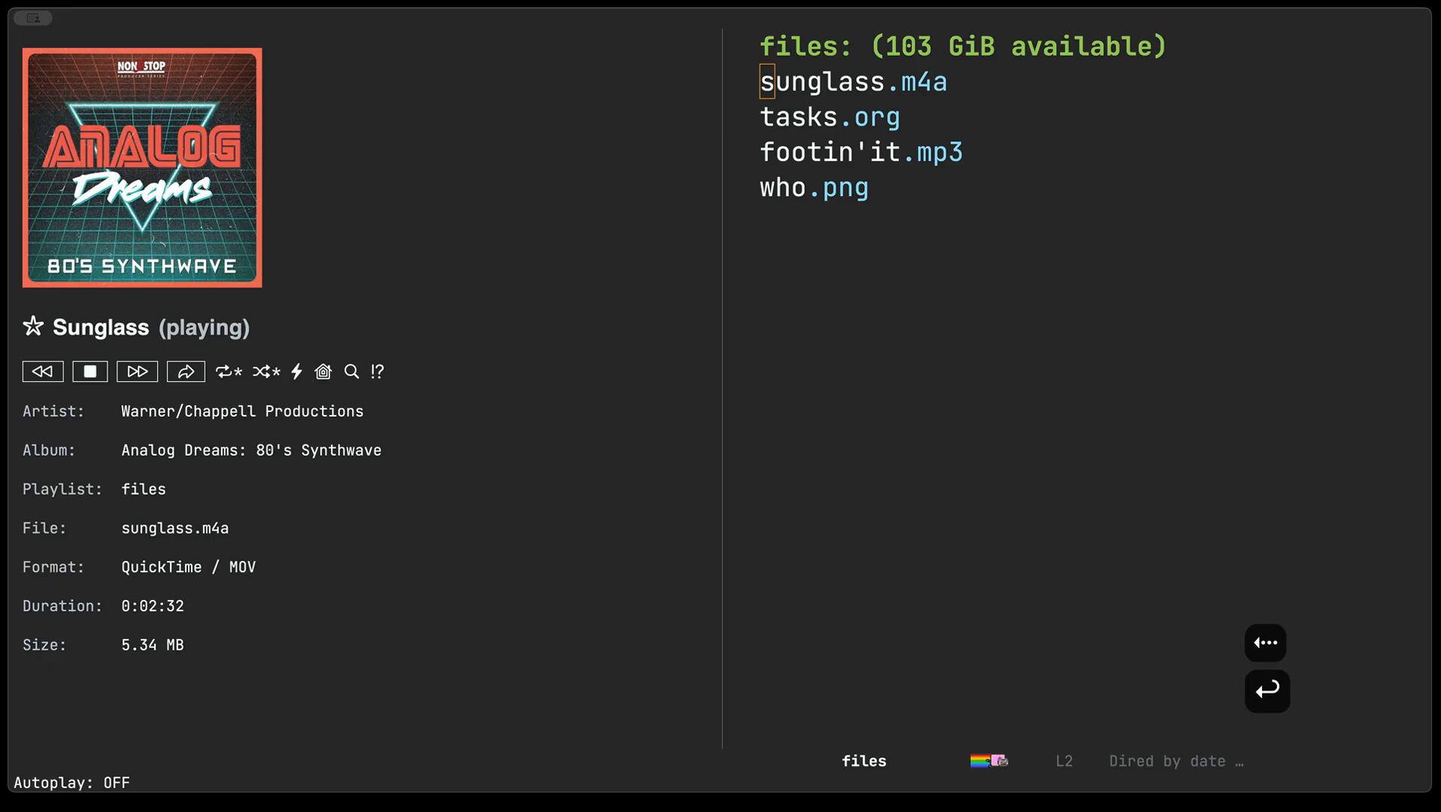
left_click(296, 372)
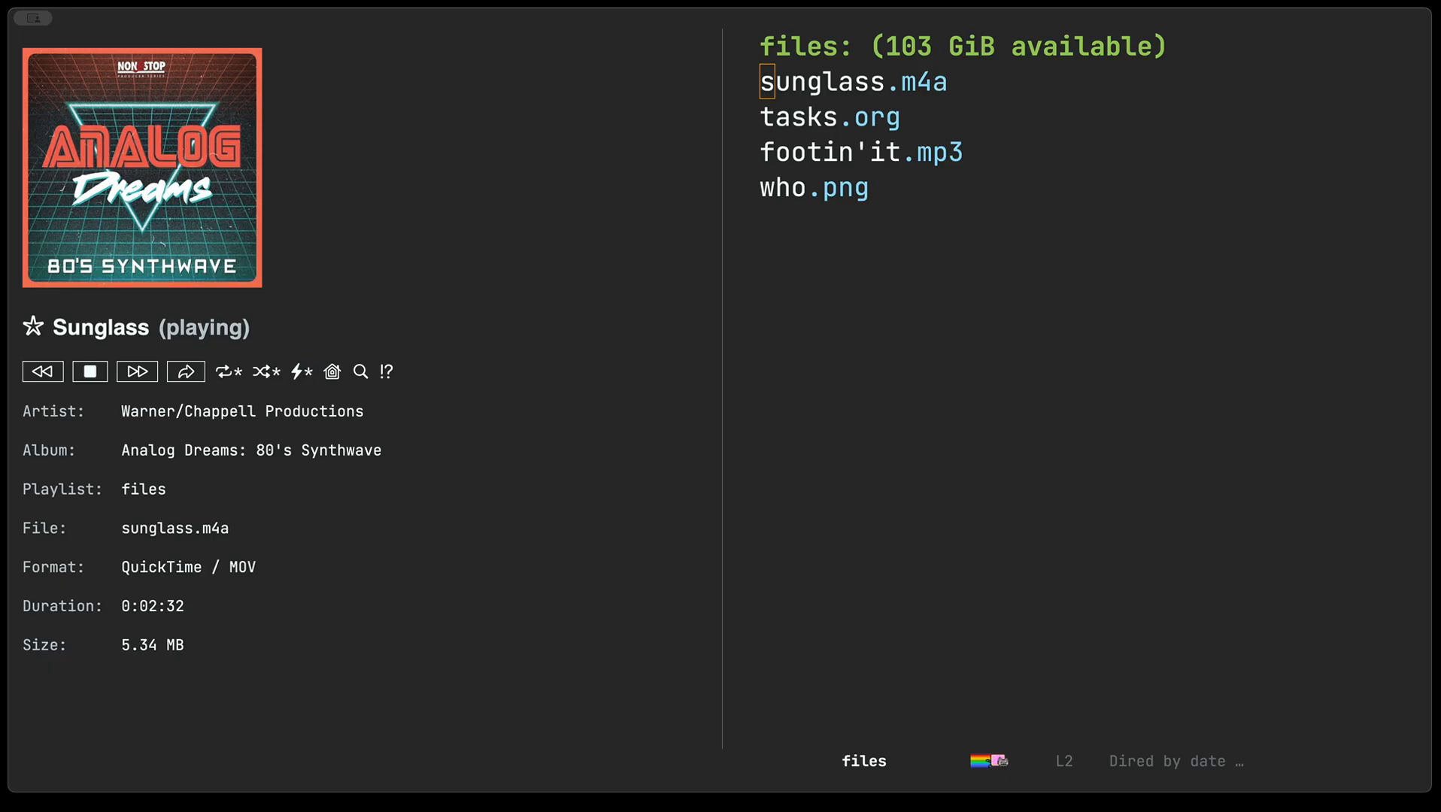
left_click(301, 372)
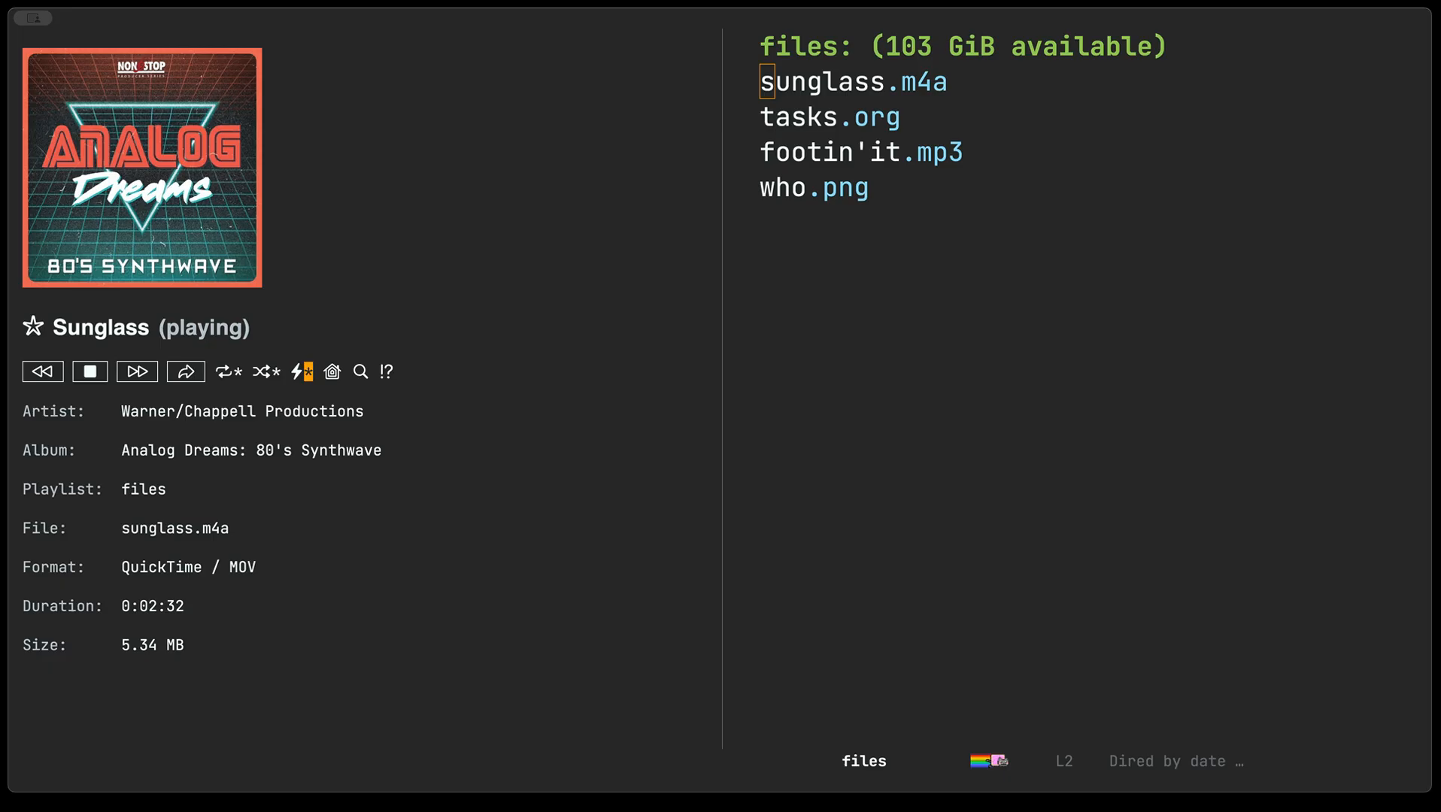
left_click(386, 371)
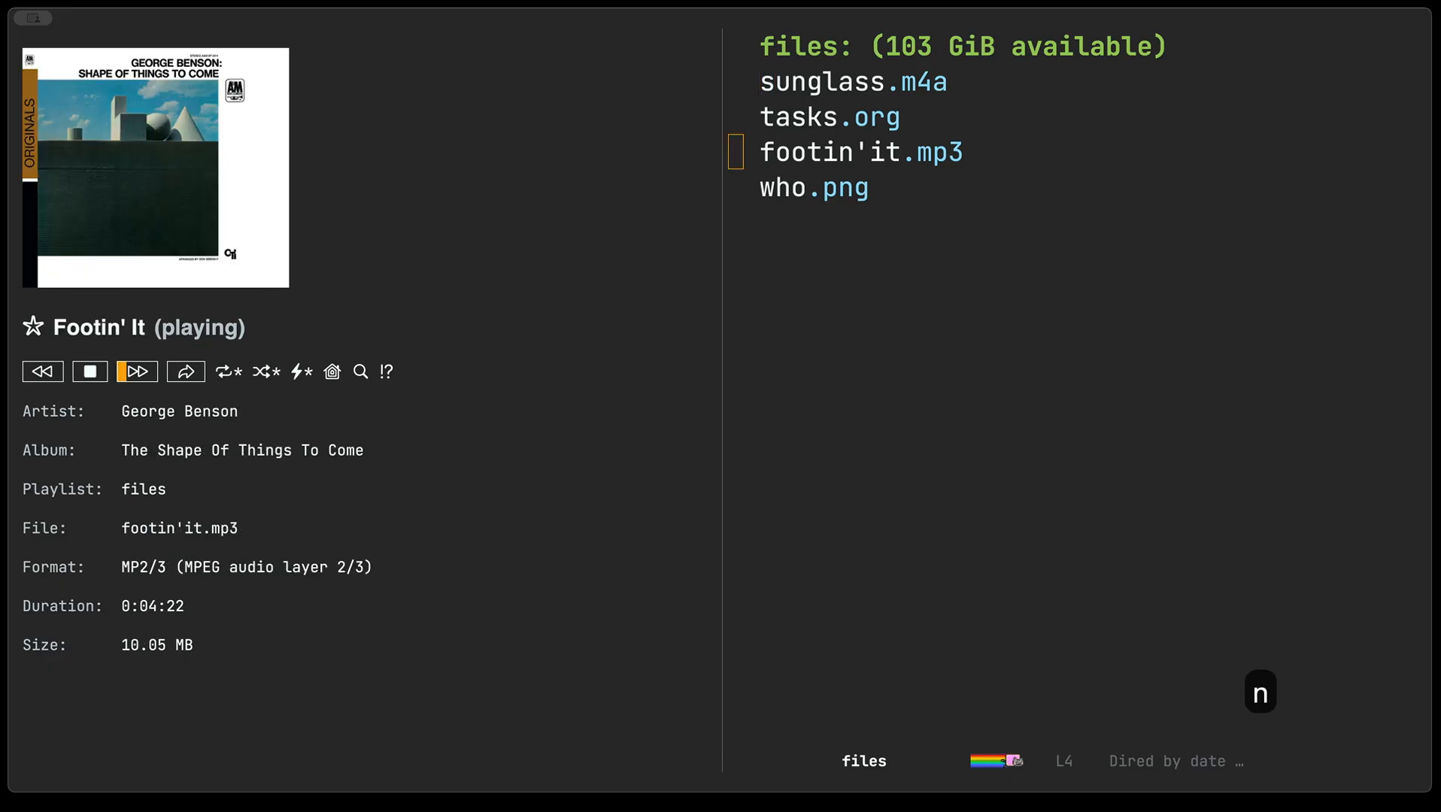
Skip to Footin' It, toggle shuffle, and show the Ready Player Mode 2/2 slide.
left_click(261, 372)
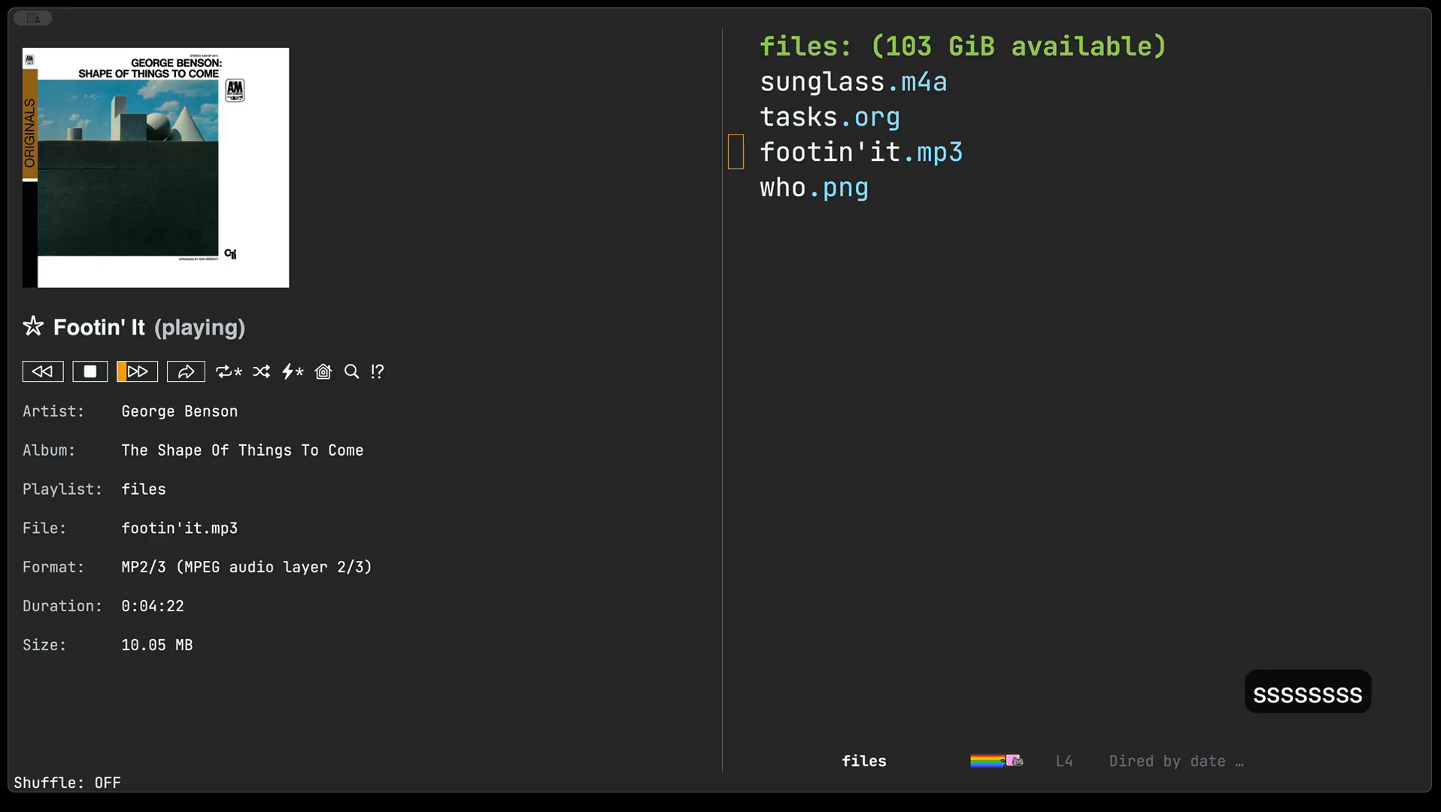
key("n")
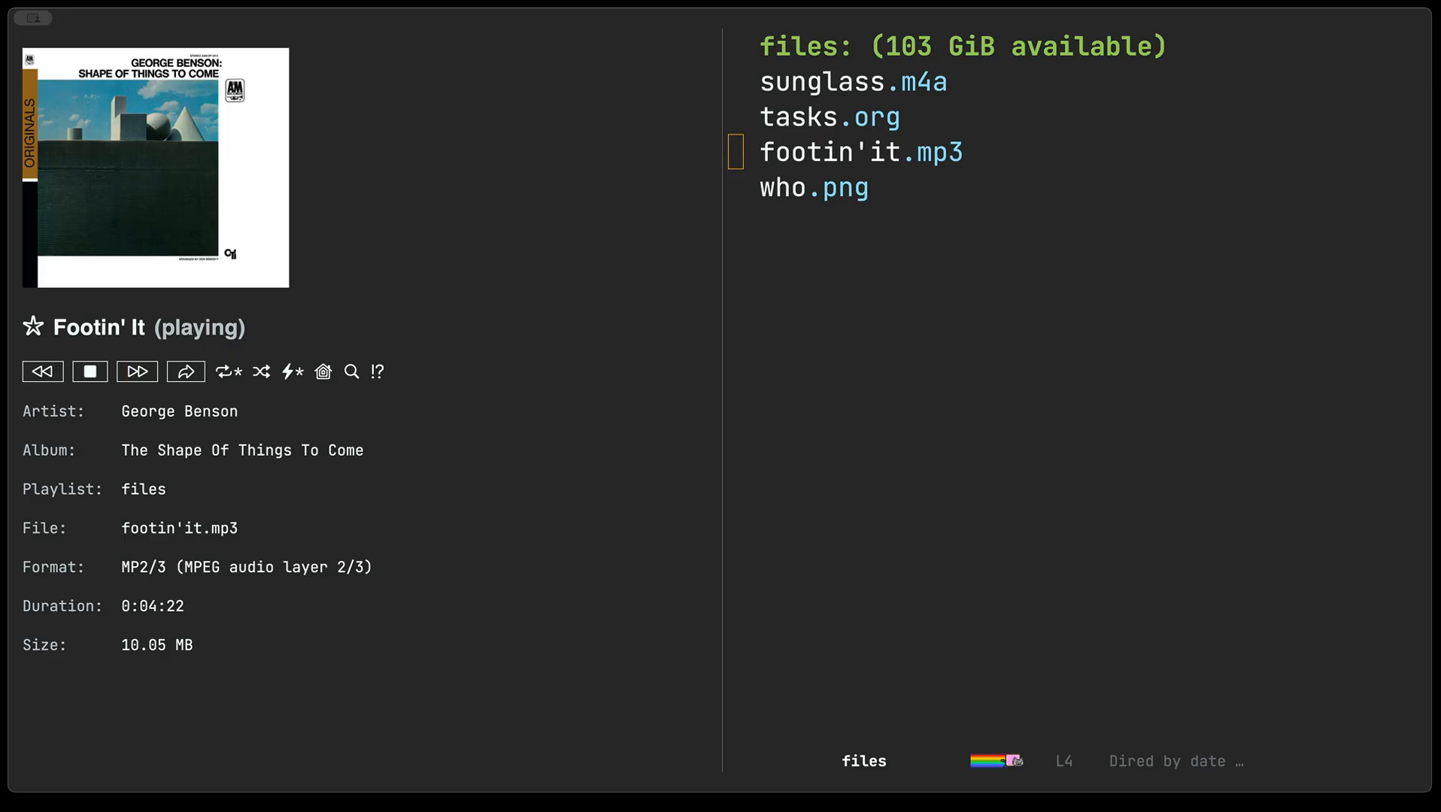
left_click(136, 372)
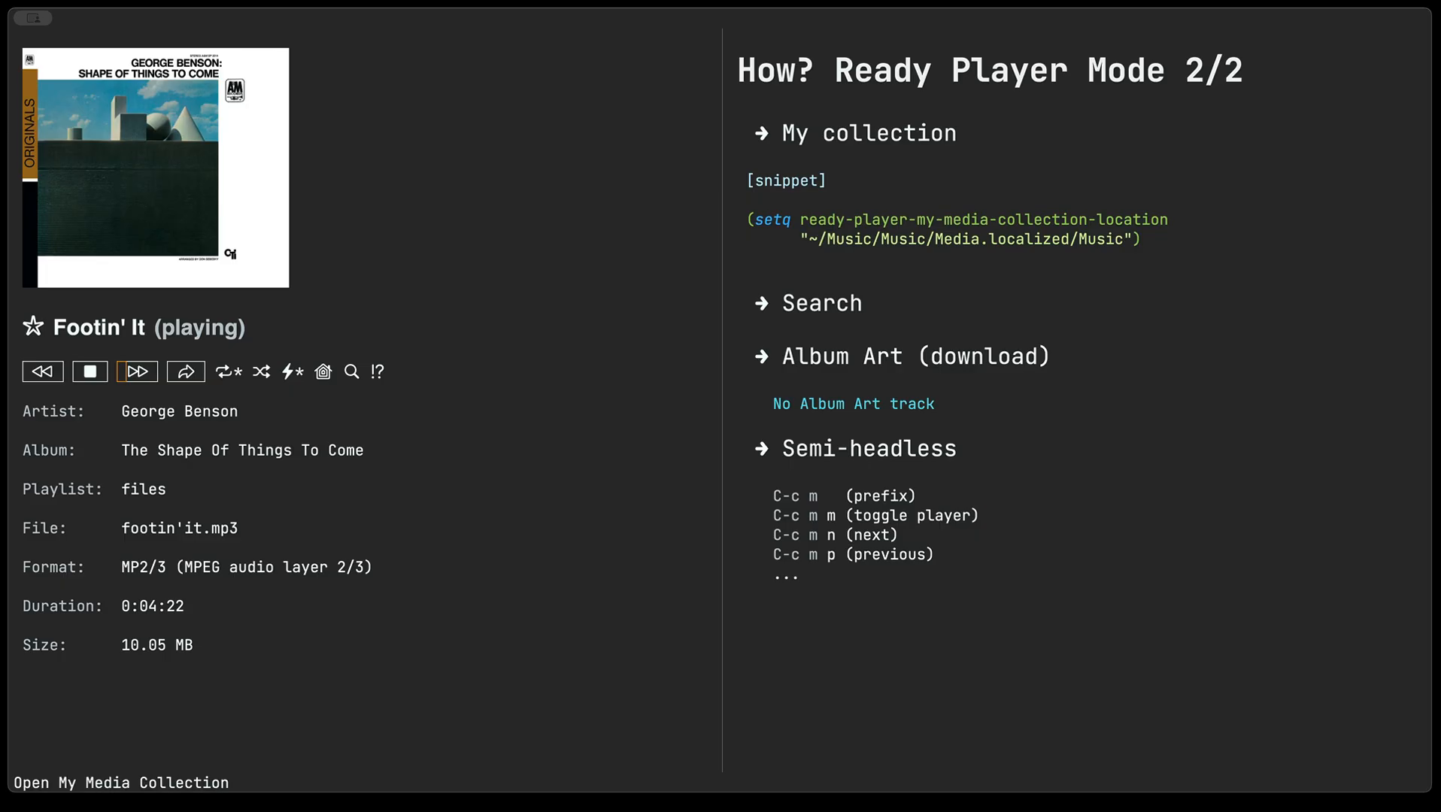
Show the player command overview, then play the Music collection, starting Nothing but You.
left_click(375, 371)
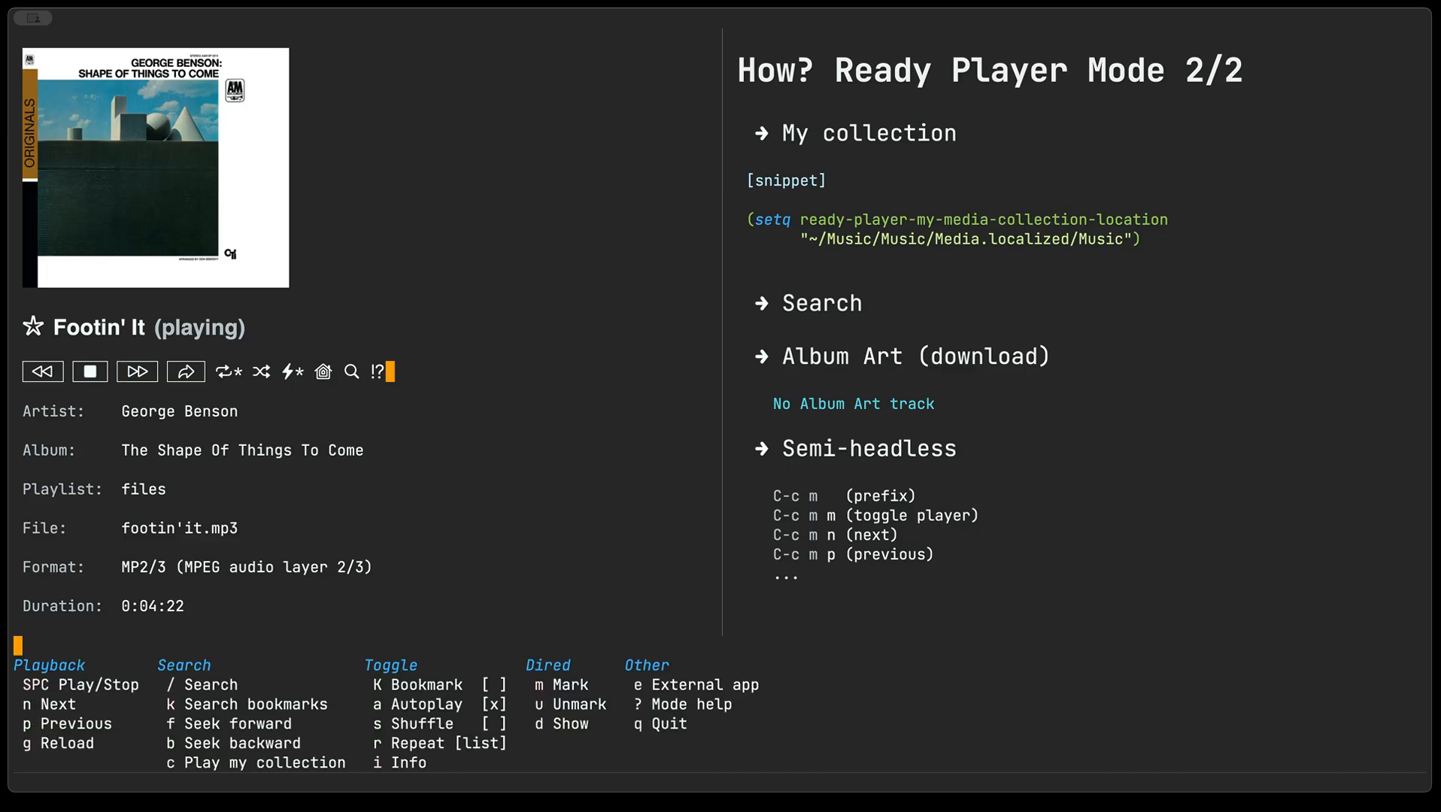
left_click(323, 372)
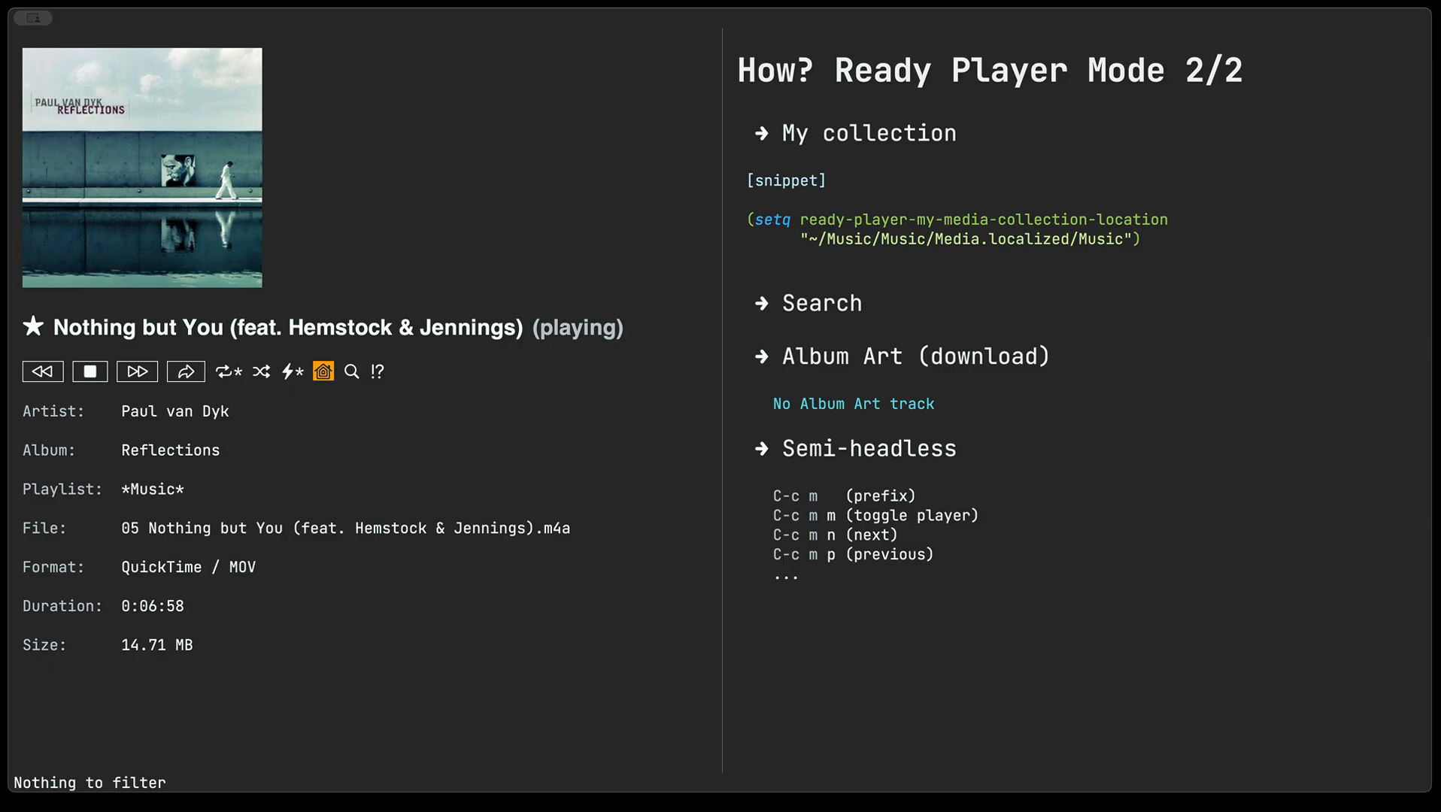
Skip through several tracks to Motoc by loscil and open the Play: search prompt.
left_click(260, 371)
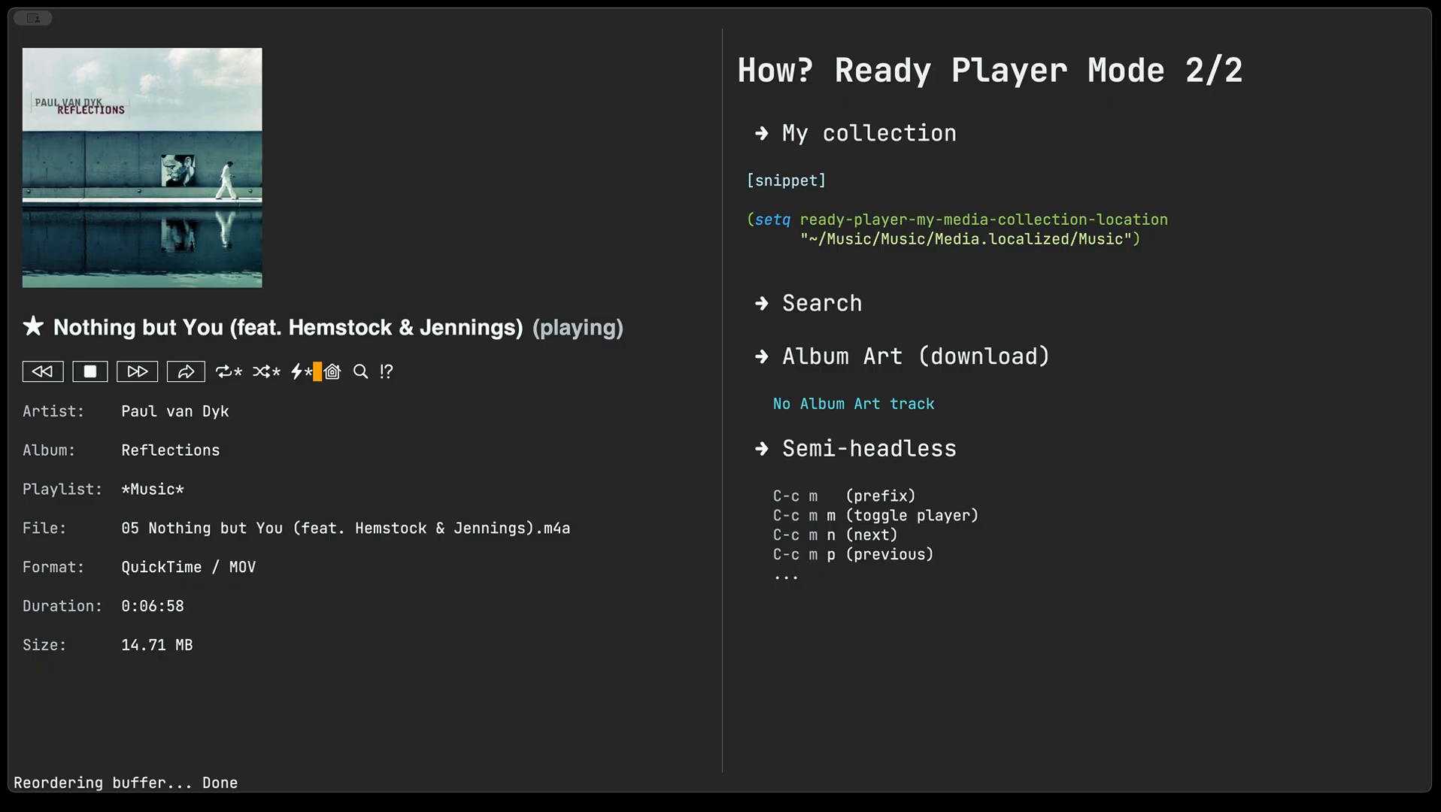
key("n")
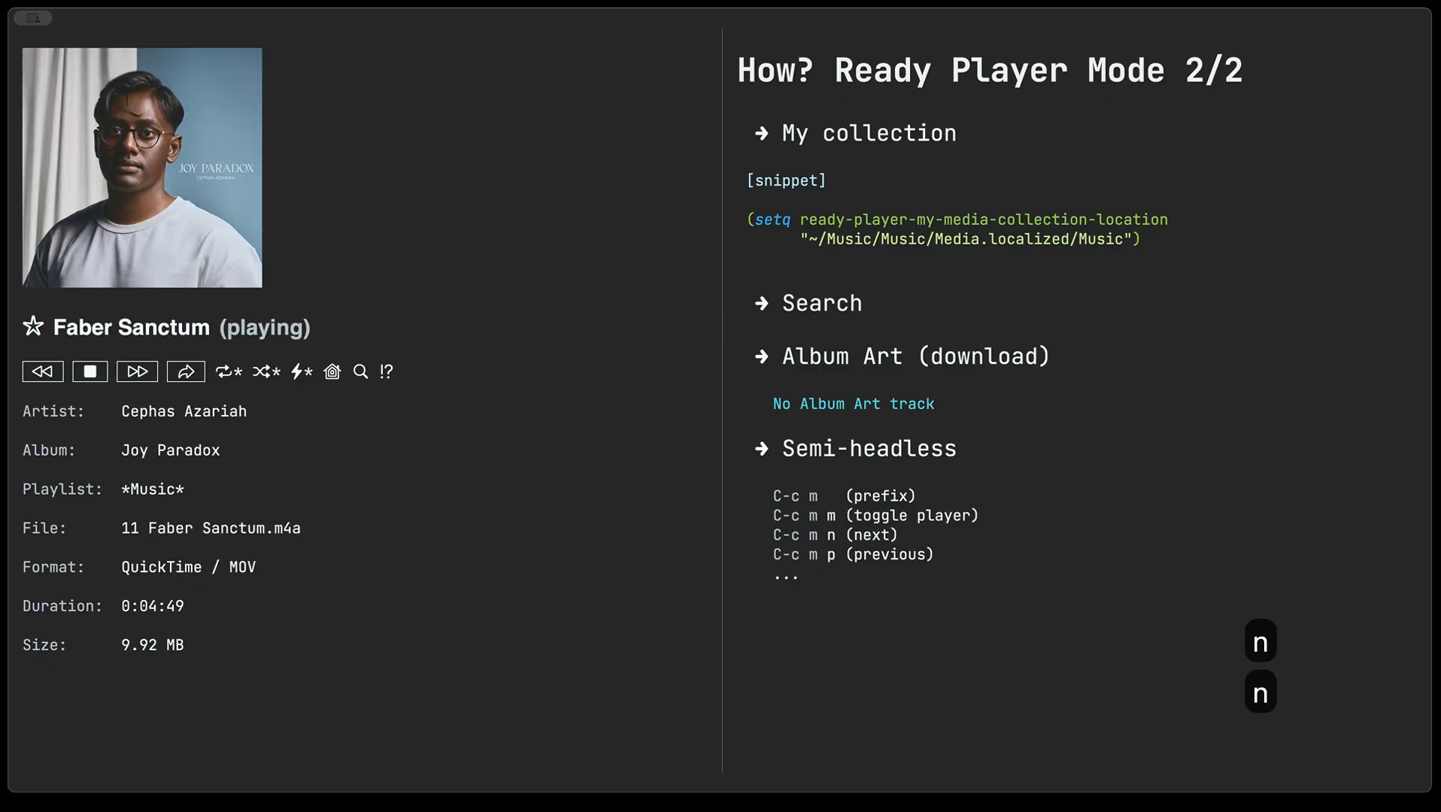
left_click(137, 371)
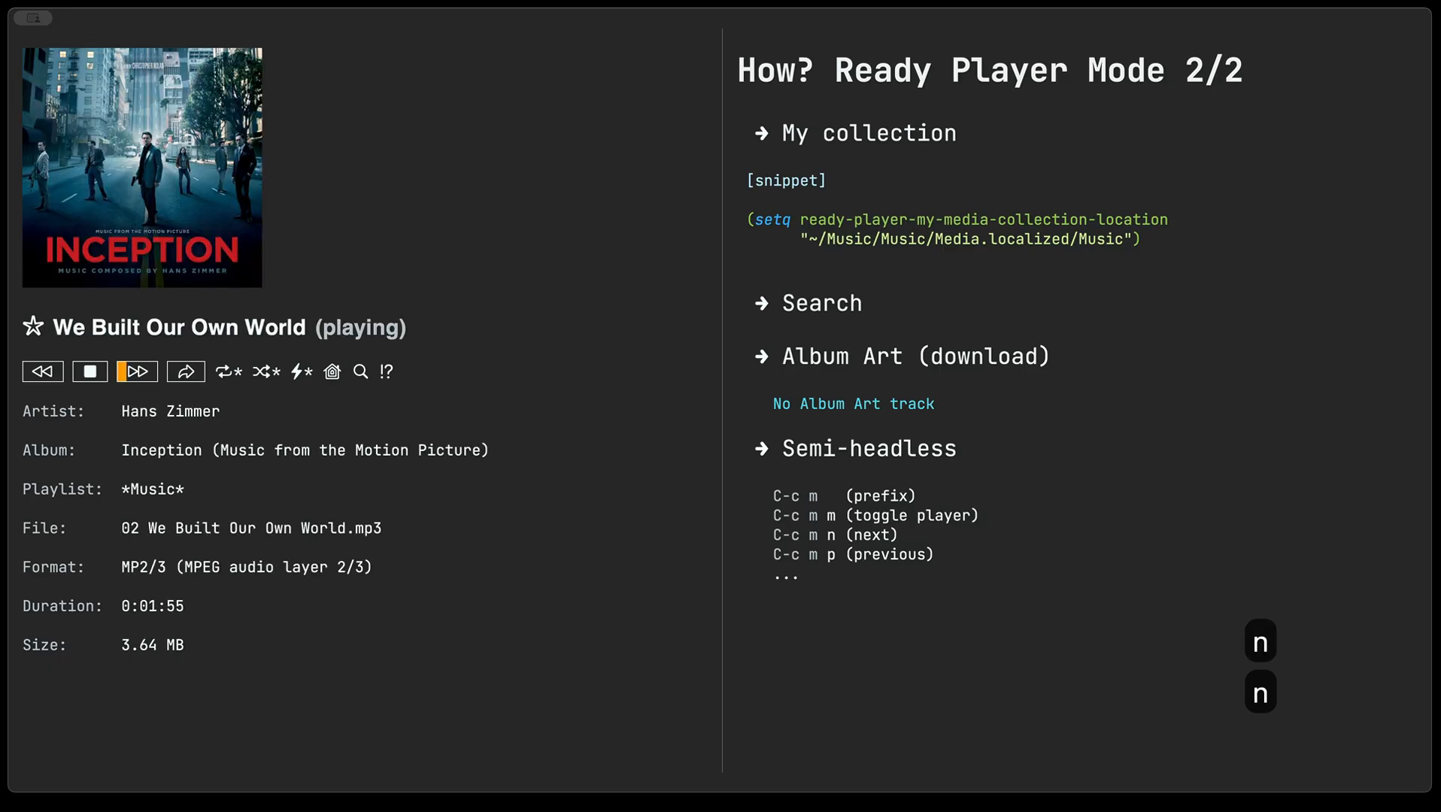
left_click(136, 371)
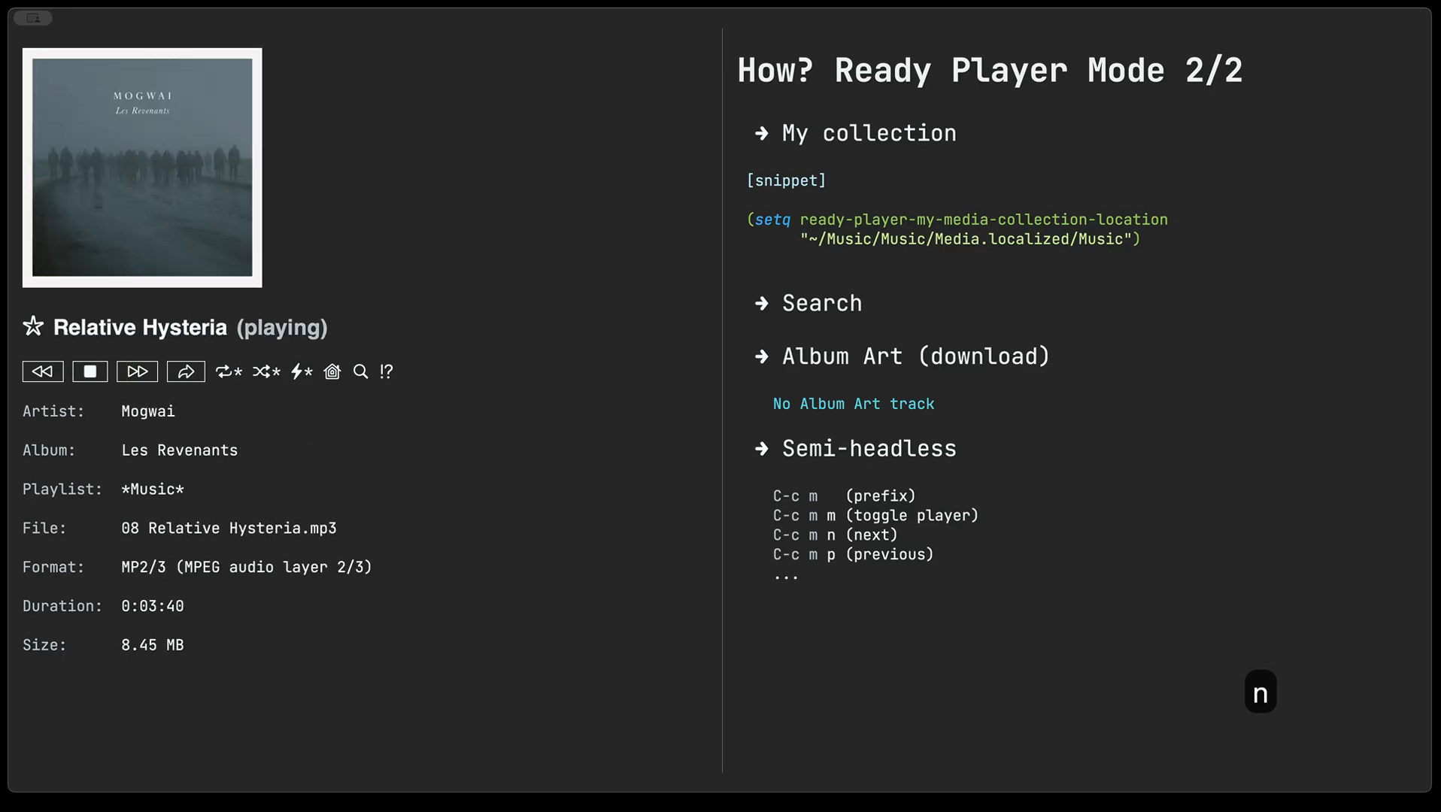
left_click(137, 372)
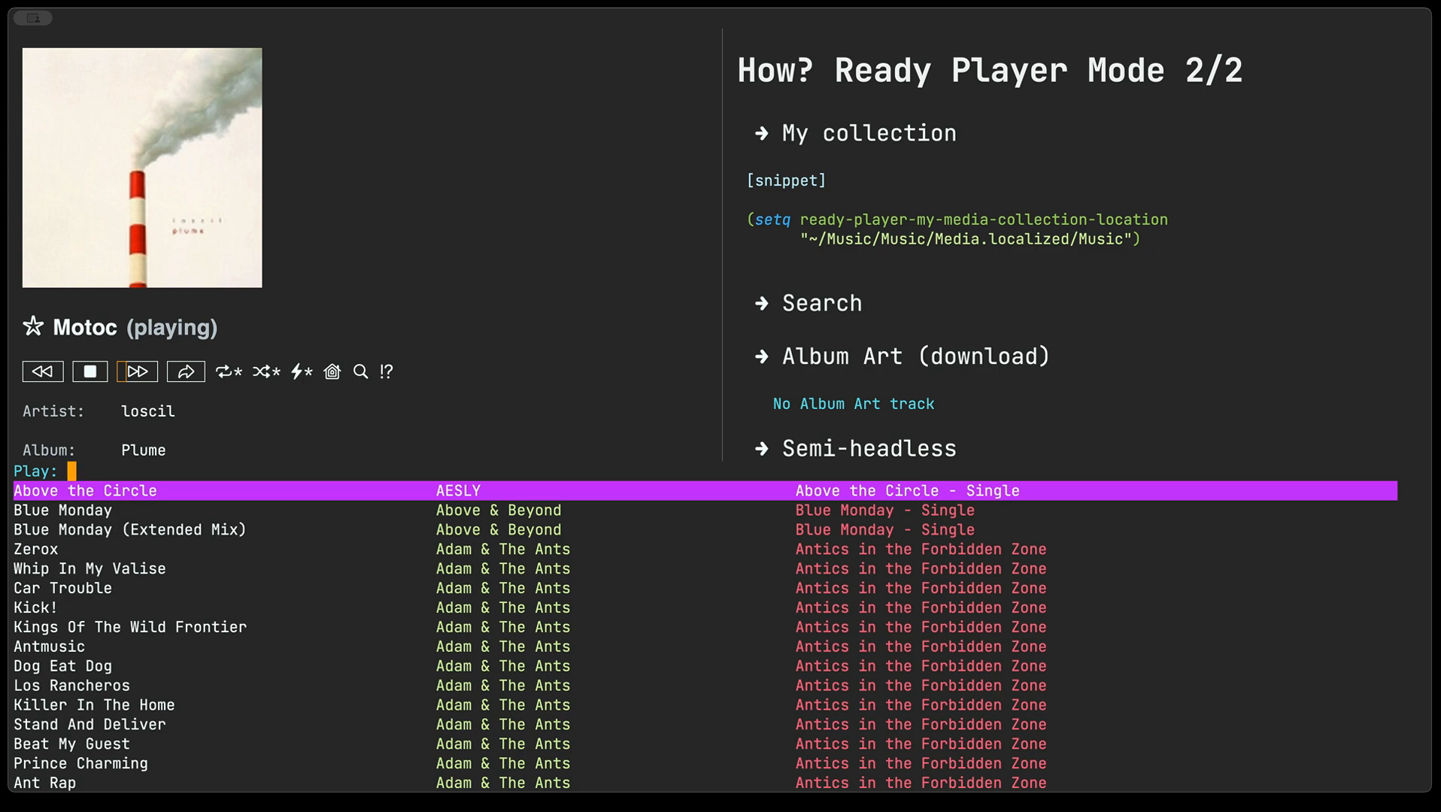
Search 'bohmer bl' and play Martin by Ben Böhmer from Bloom.
type("bo")
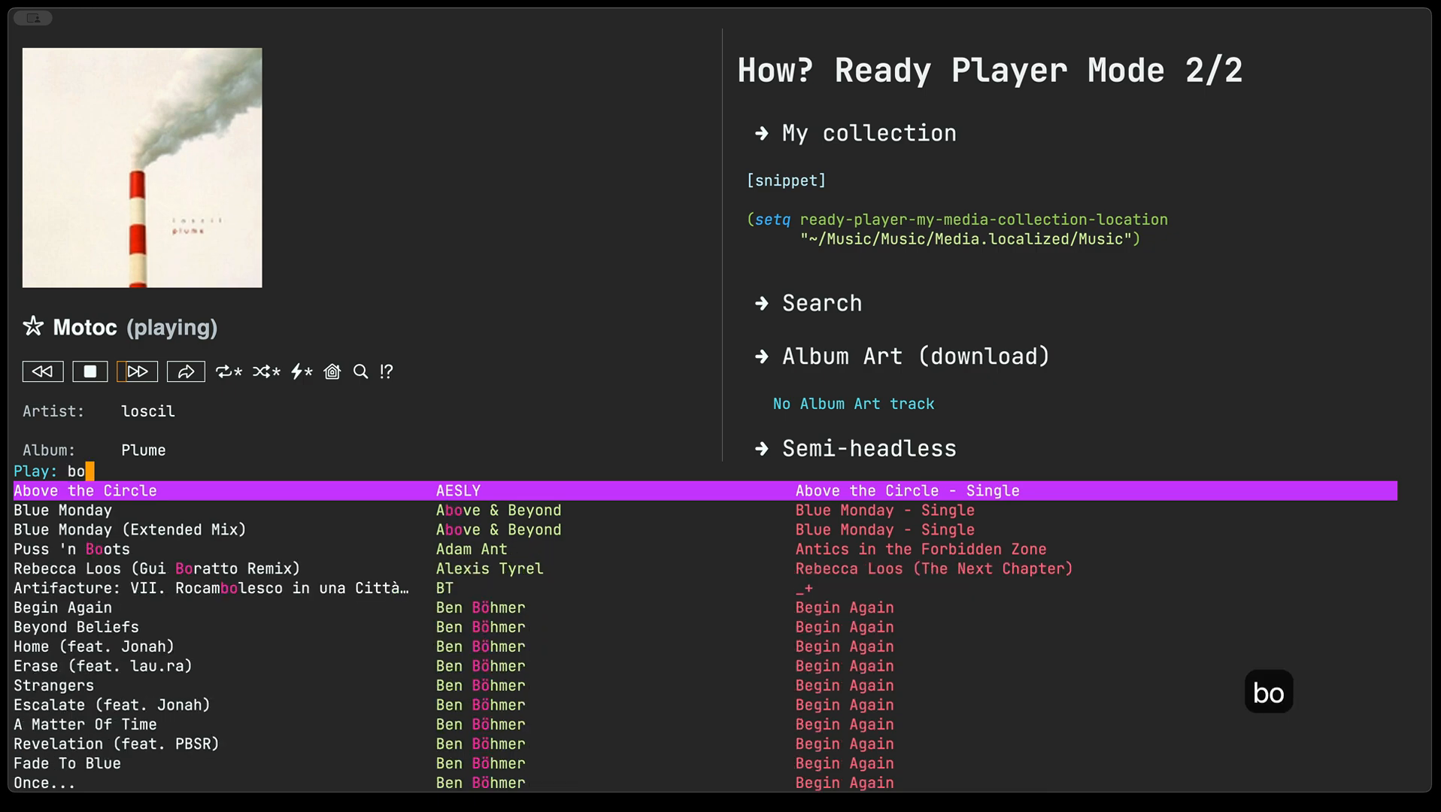
type("hmer bl")
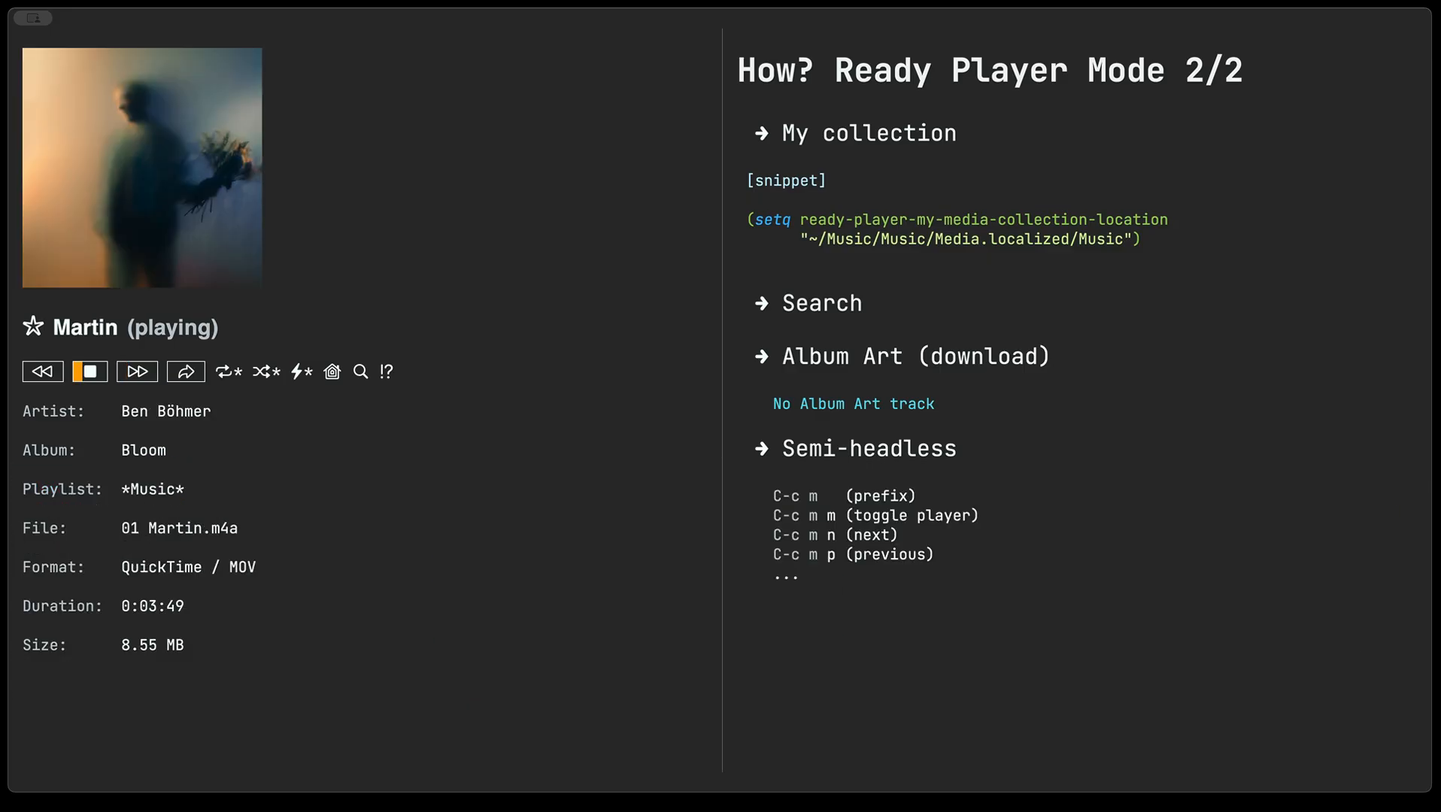
left_click(185, 372)
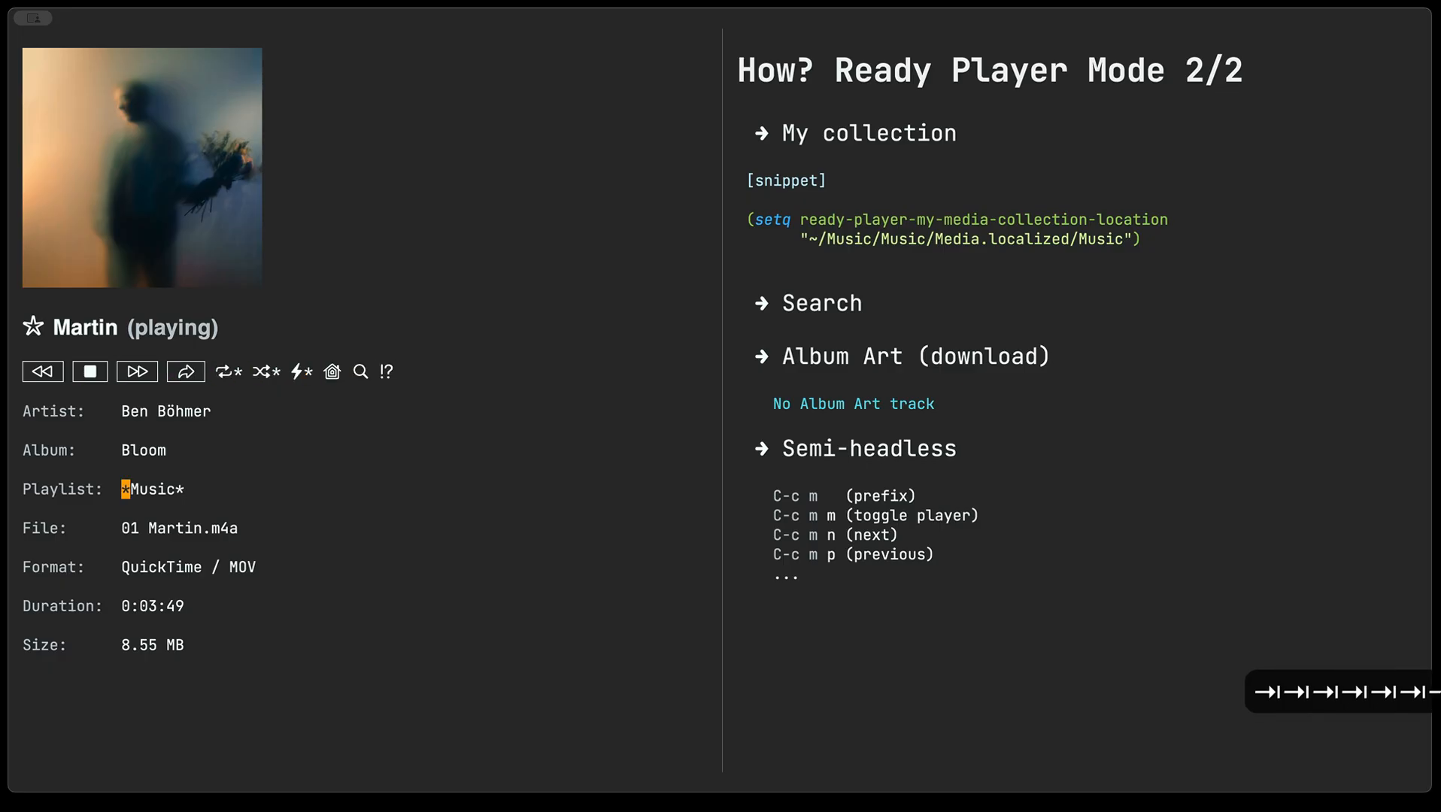
Browse the *Music* playlist's dired listing, then leave it for the player.
left_click(361, 371)
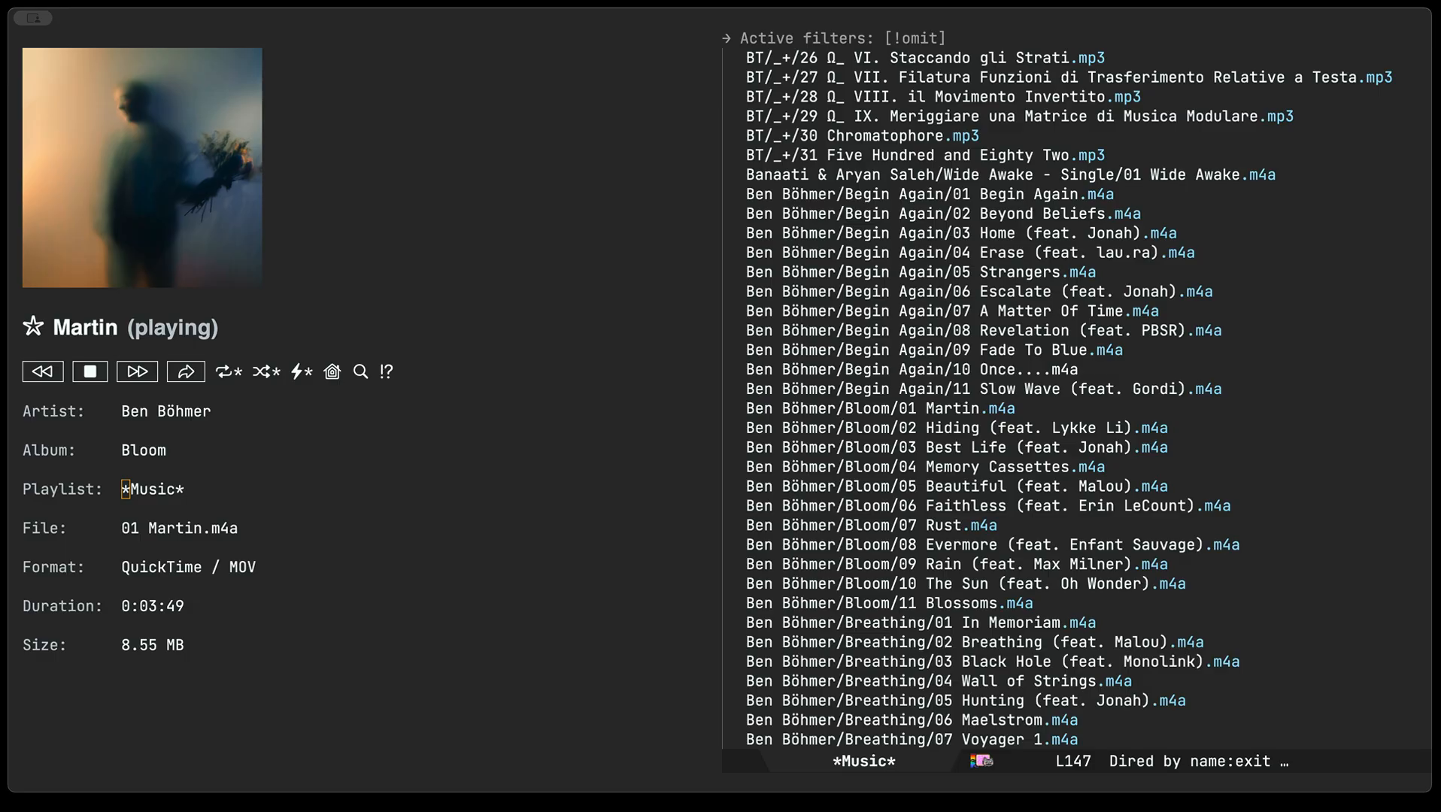
key("ctrl+x")
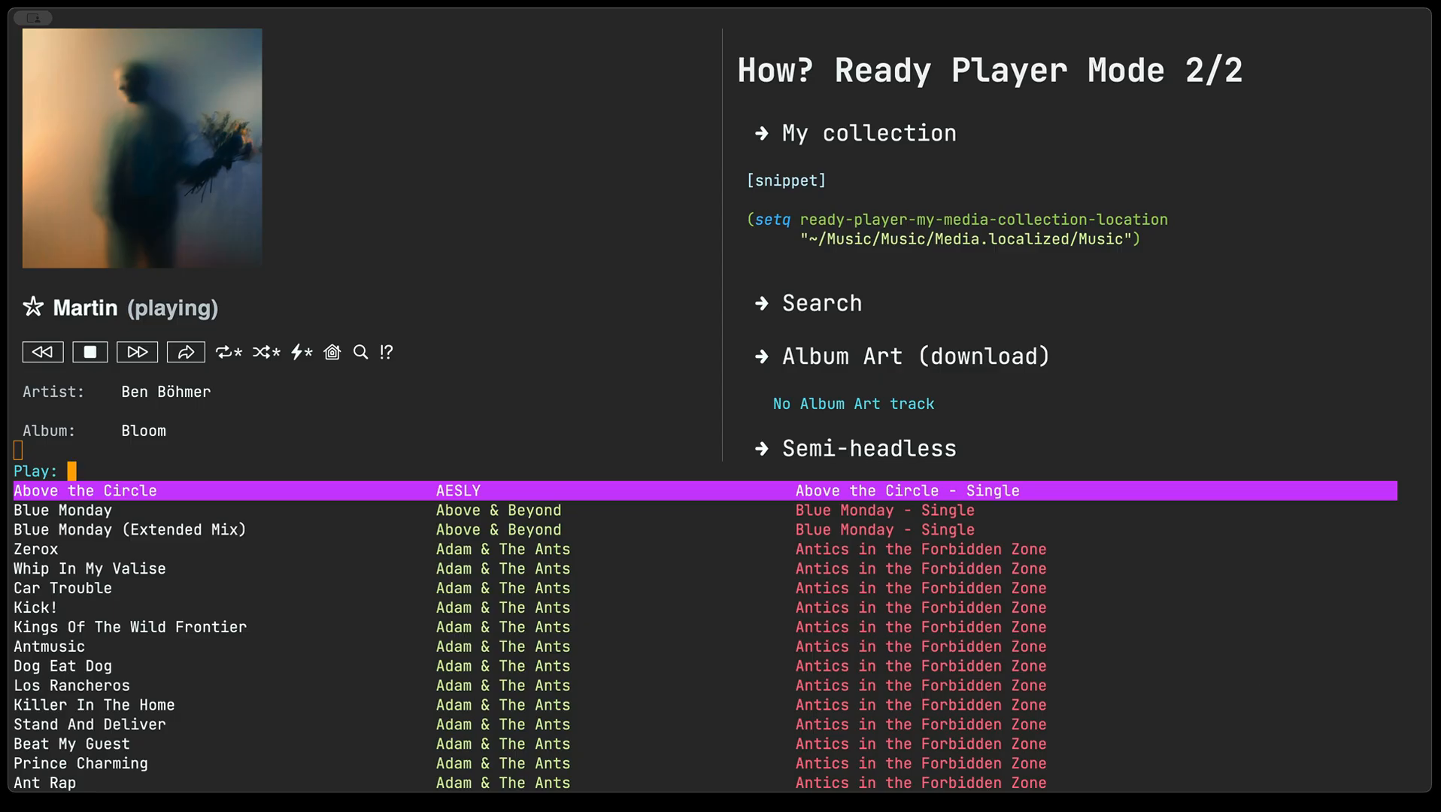
Search 'halt ca' and play Golden Gate from the Halt and Catch Fire soundtrack.
type("halt ca")
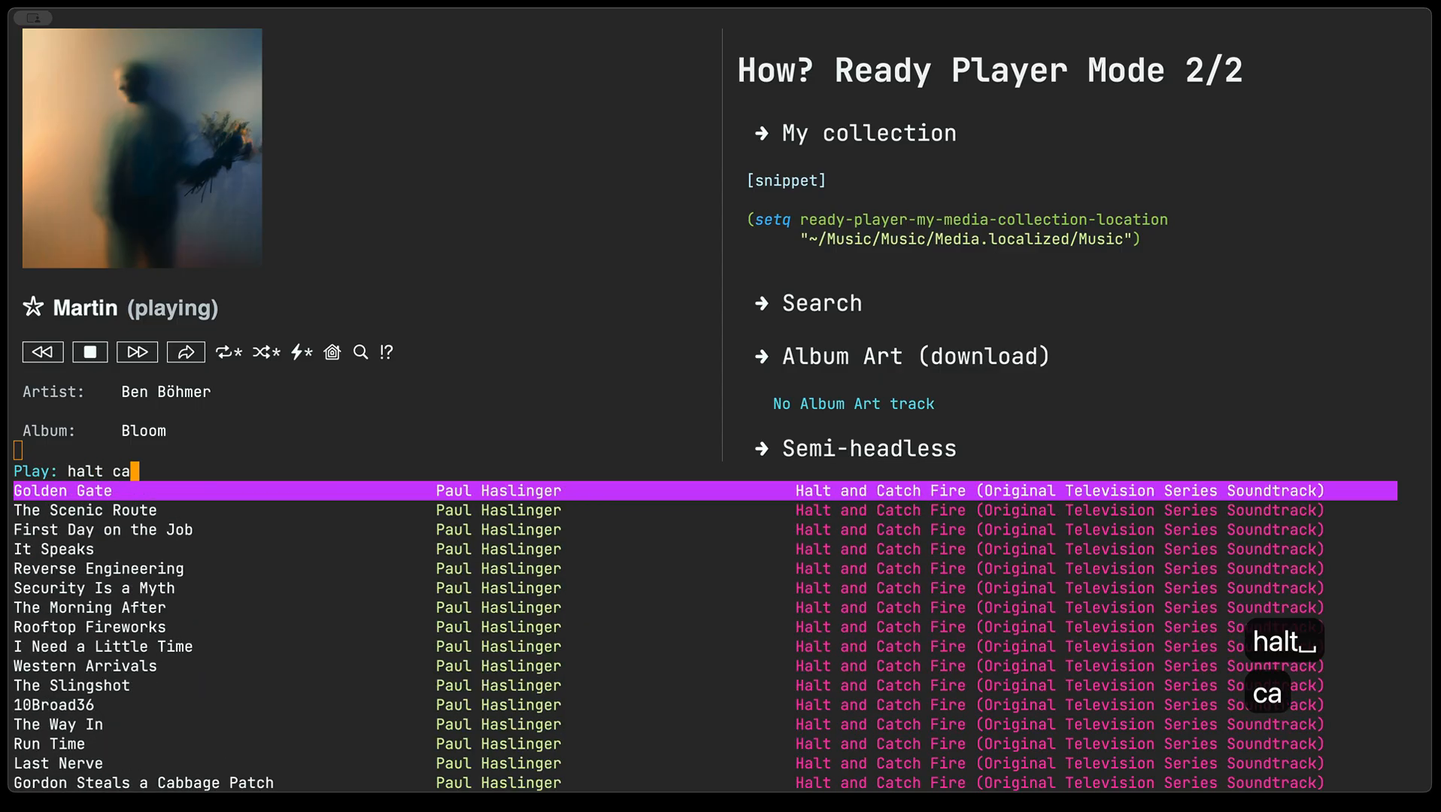
key("Return")
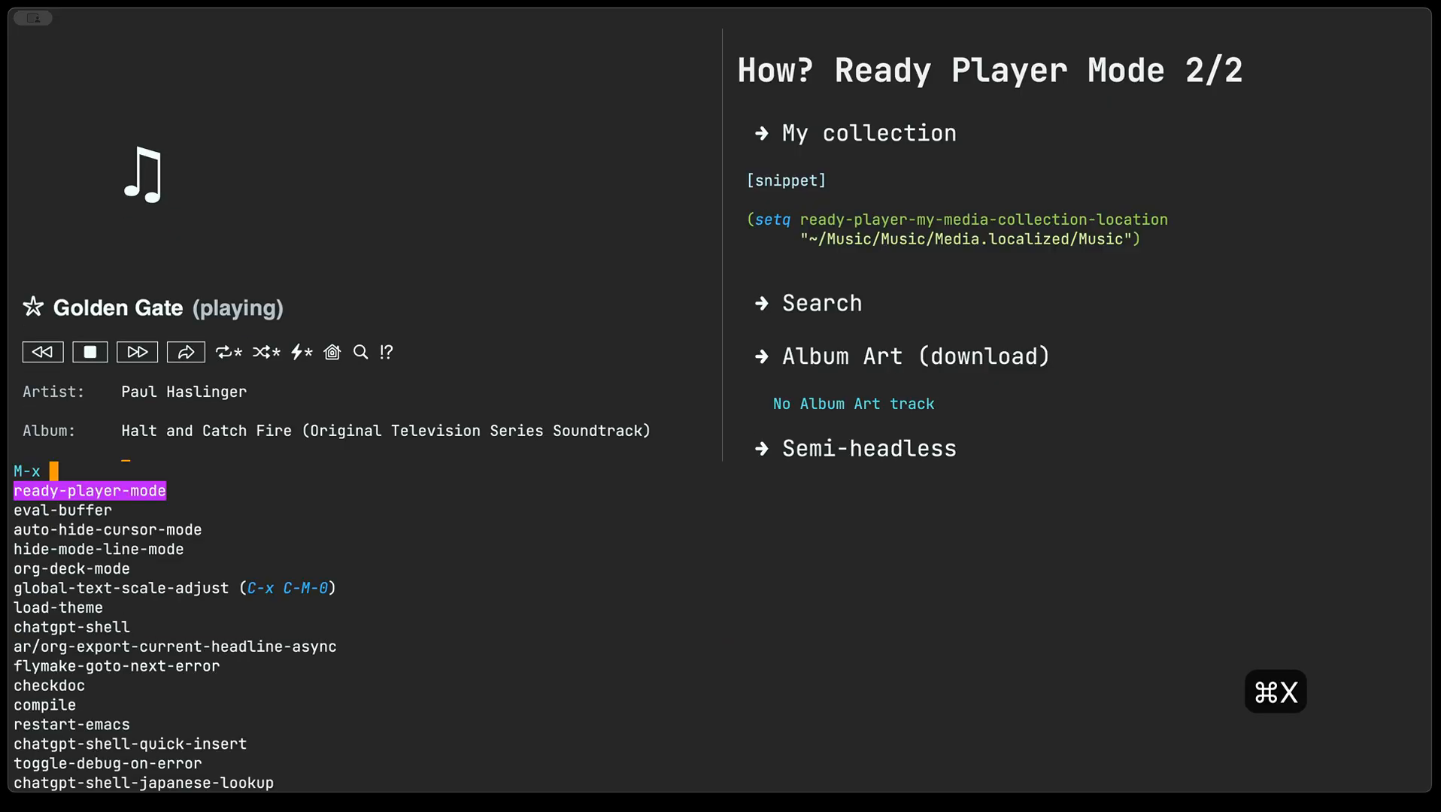
Download the Halt and Catch Fire album artwork for Golden Gate and close the player window.
type("rea down")
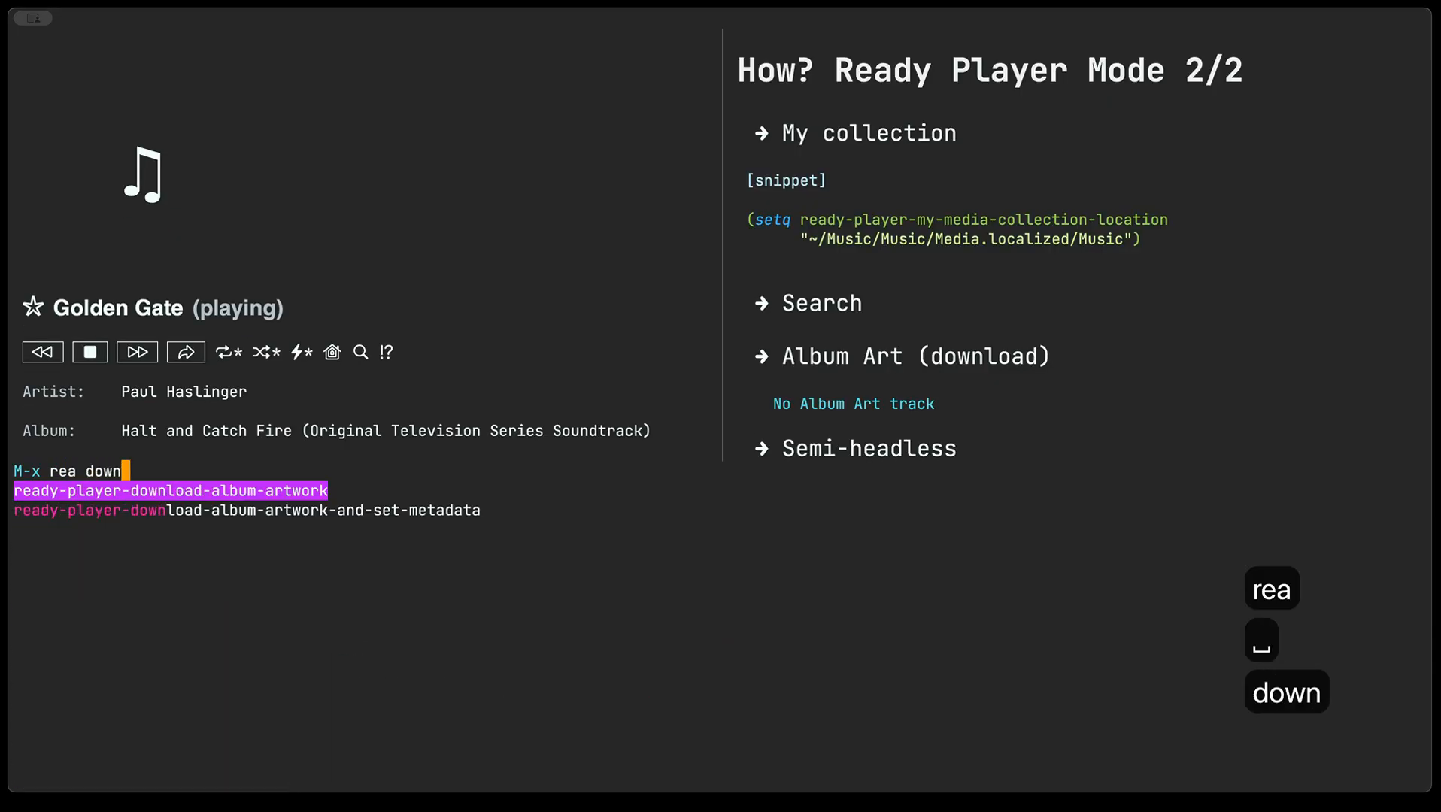
key("Return")
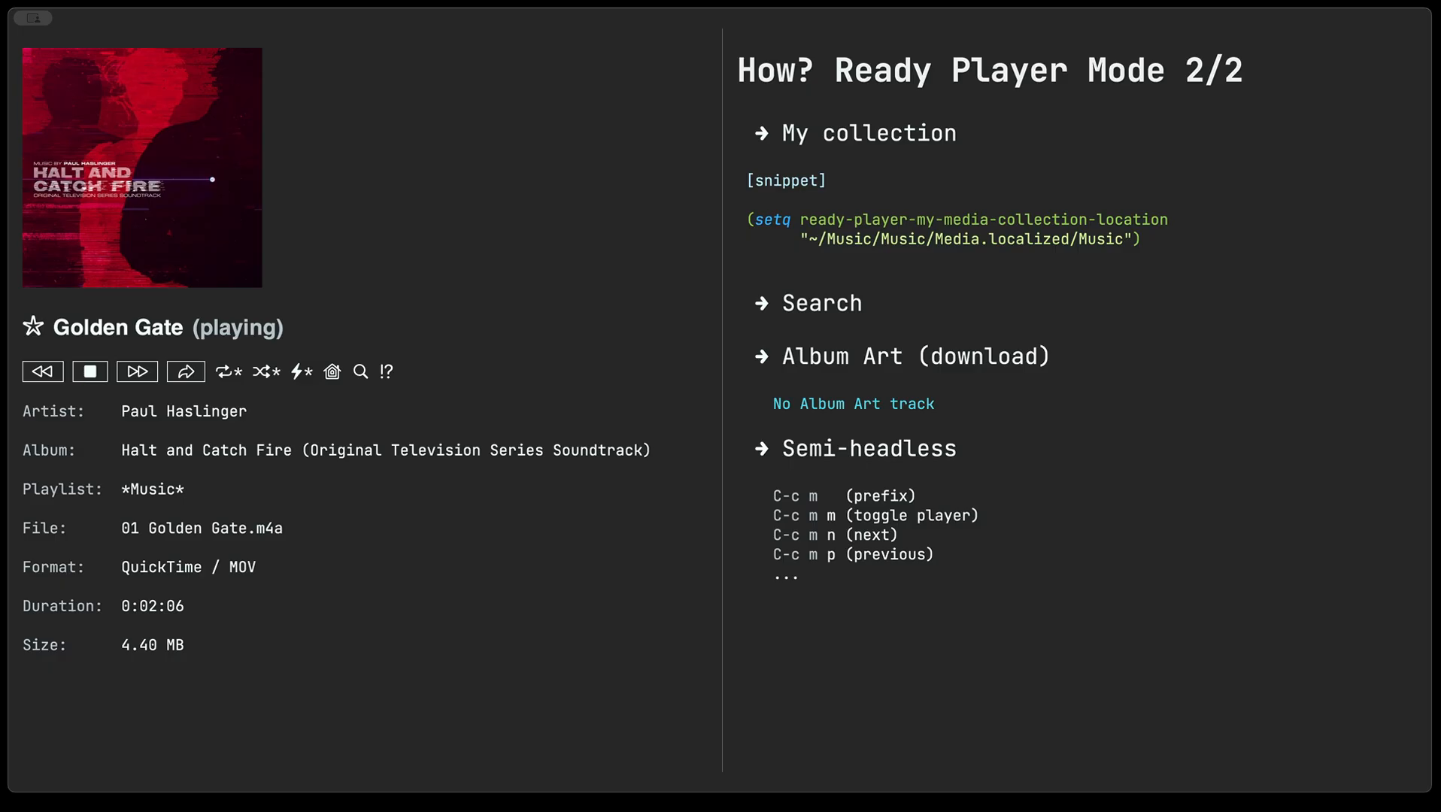
left_click(90, 371)
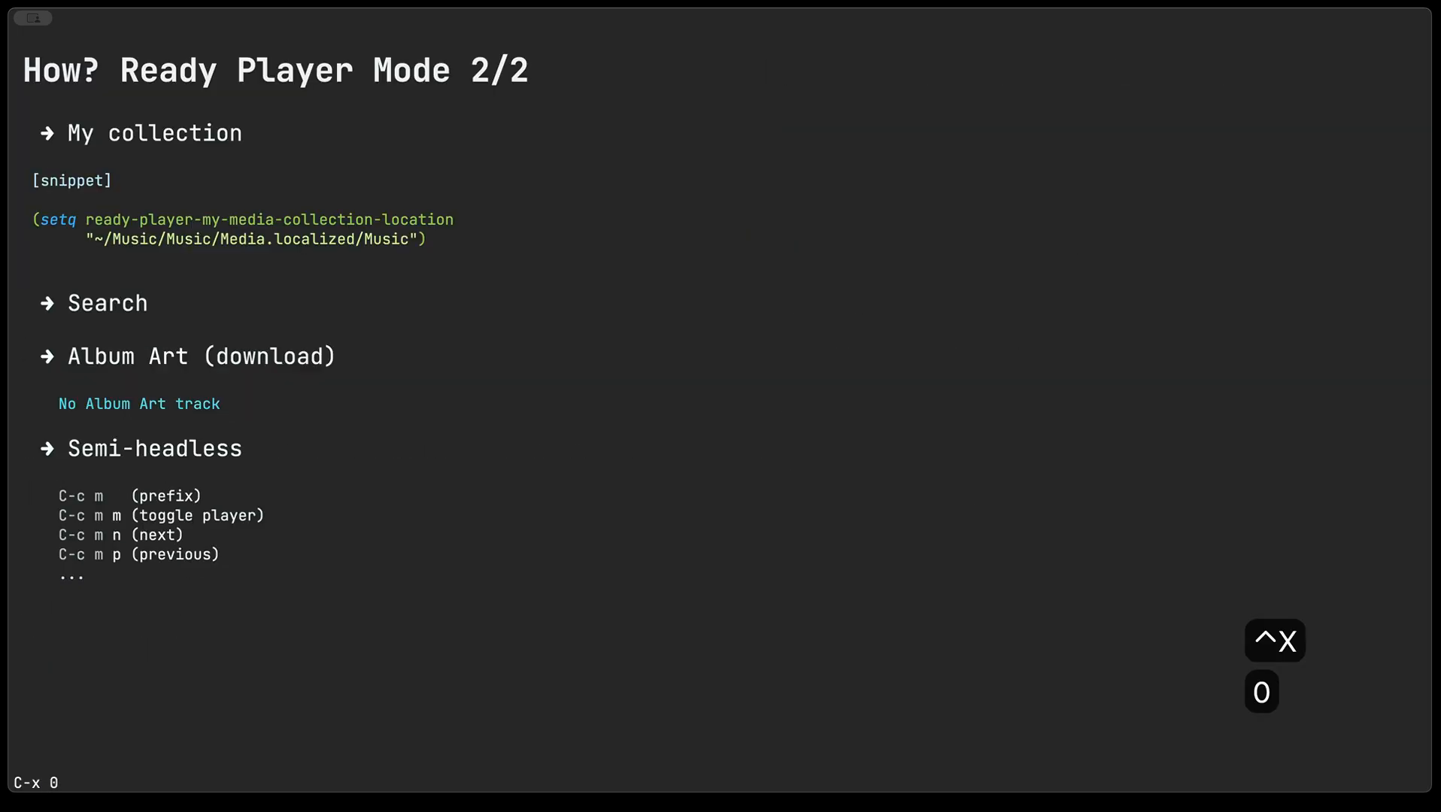
key("C-x 0")
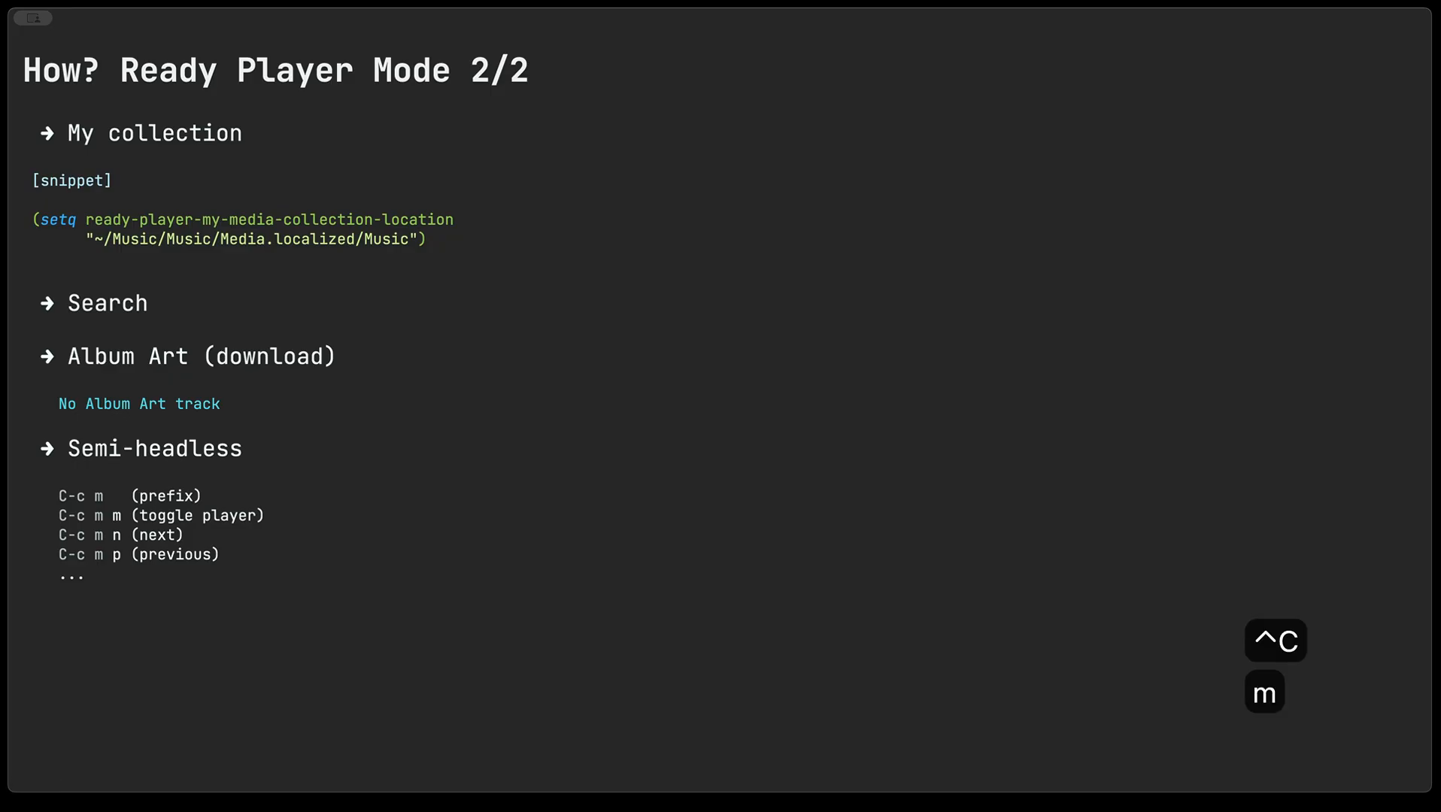
key("m")
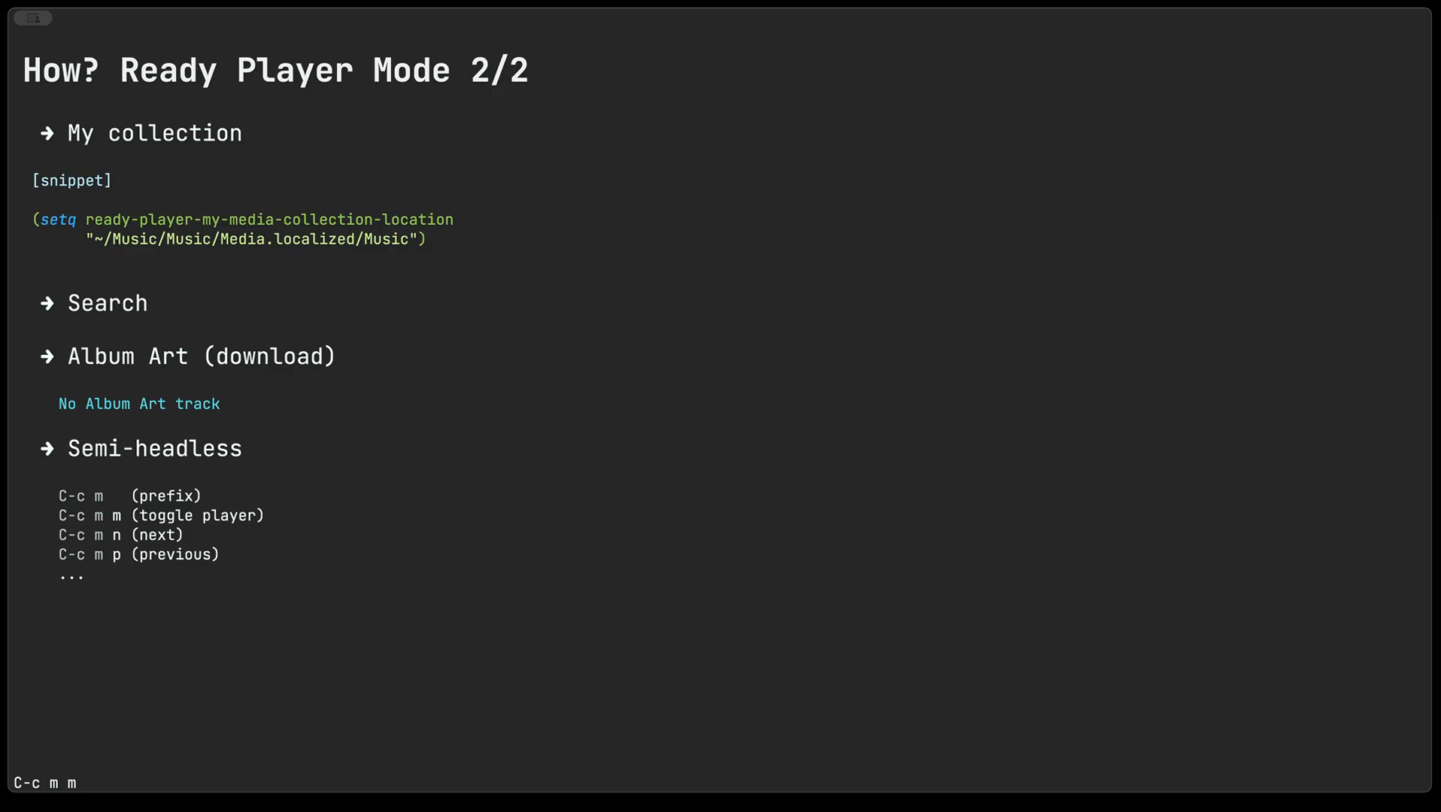
key("n")
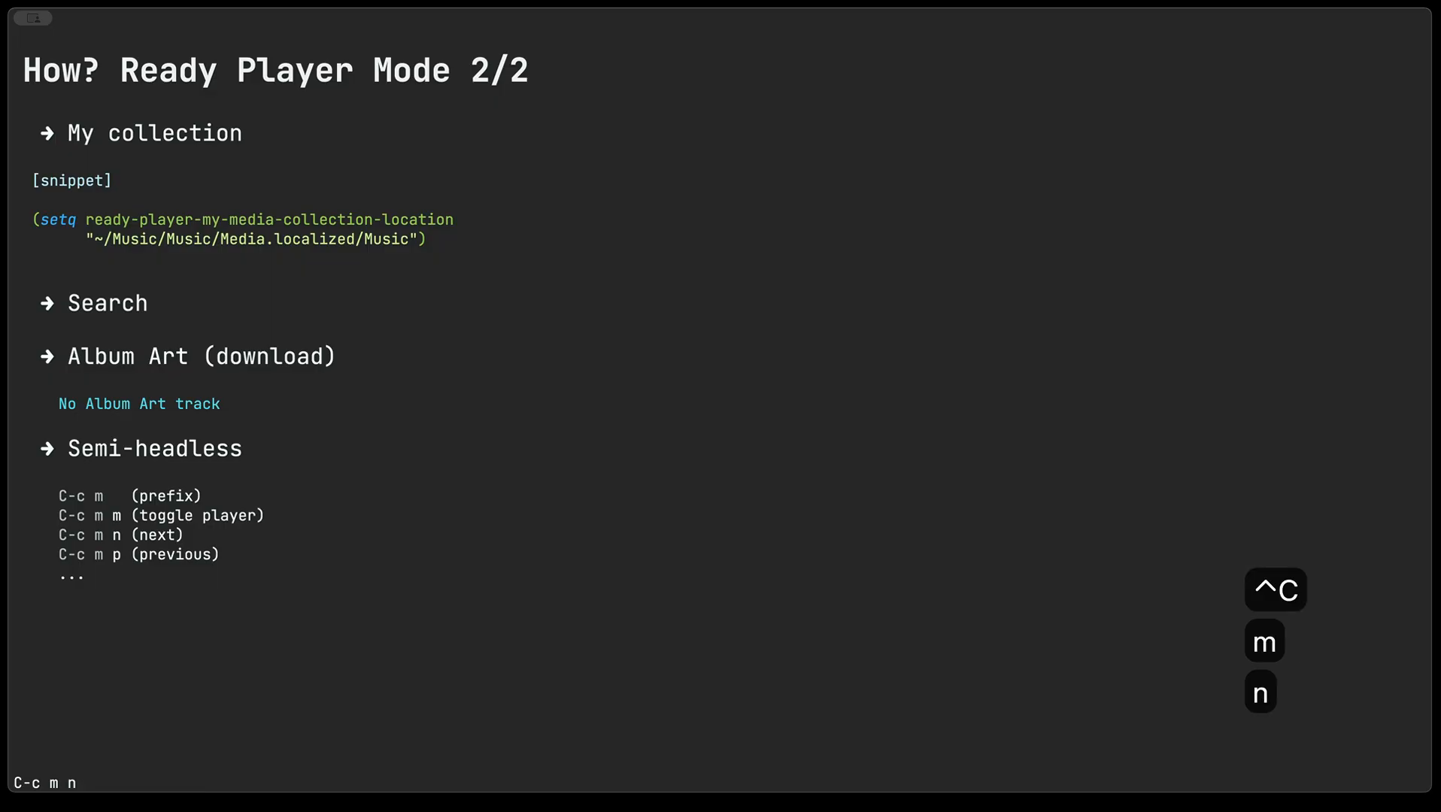
key("n")
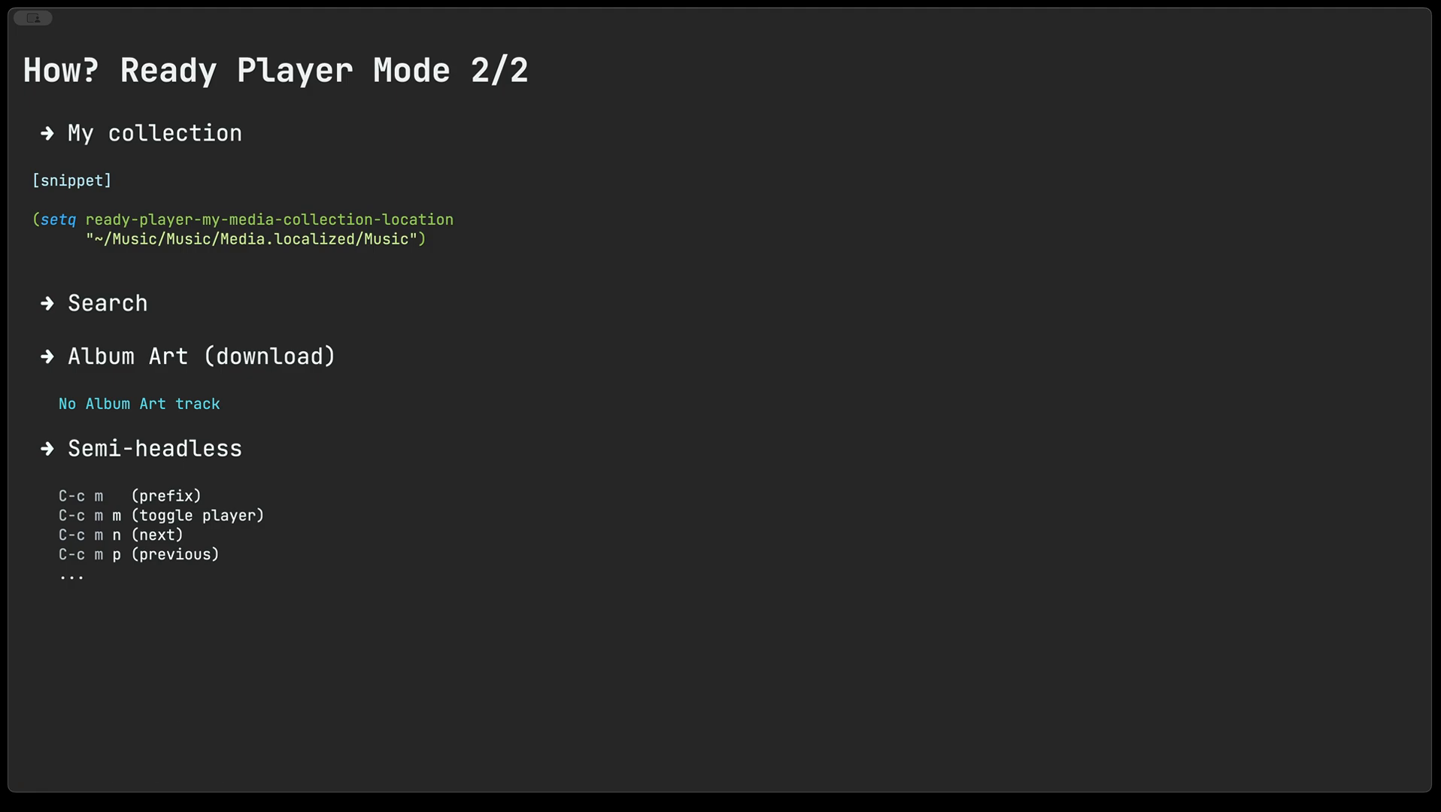
key("ctrl+c")
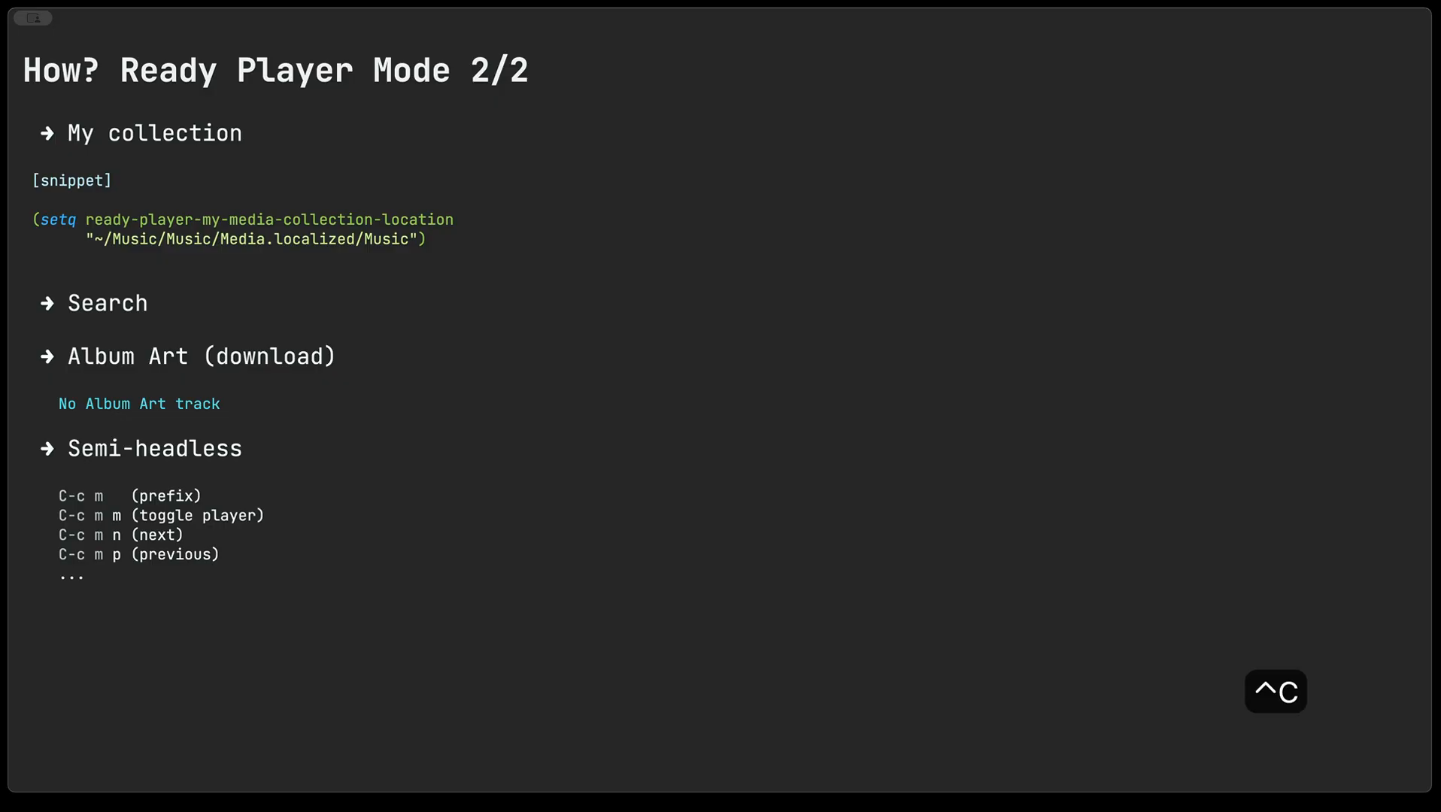